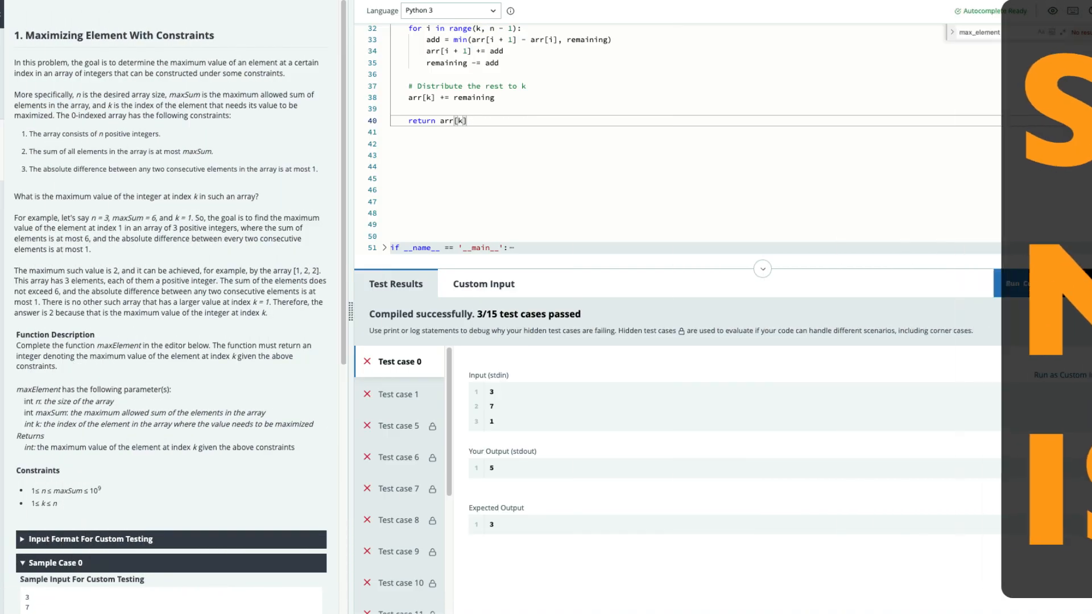
# - Reset the editor to the default template with an empty maxElement function
pyautogui.click(482, 283)
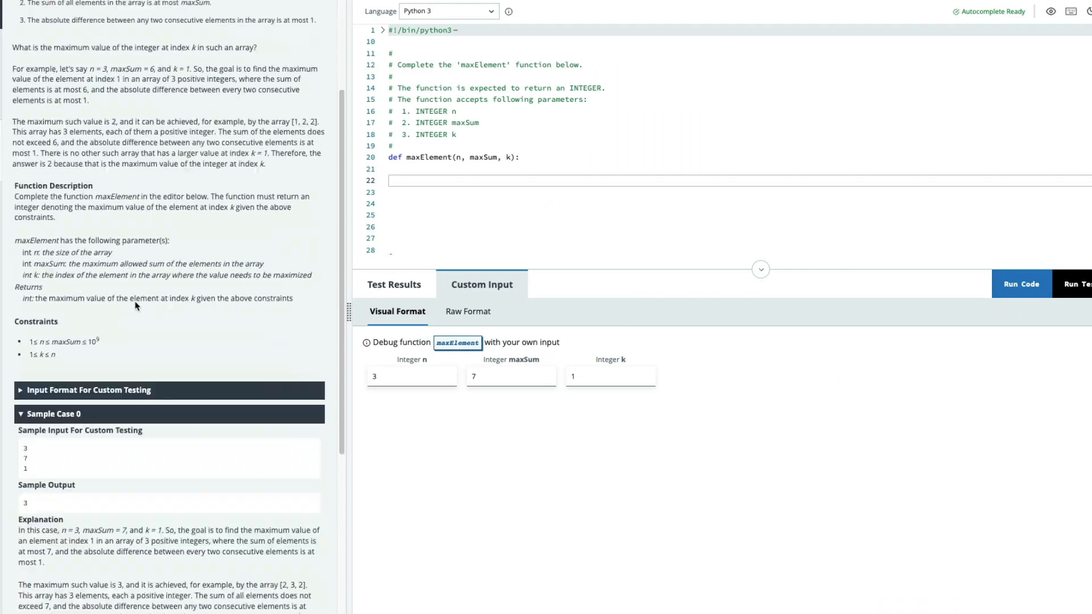
pyautogui.scroll(-3)
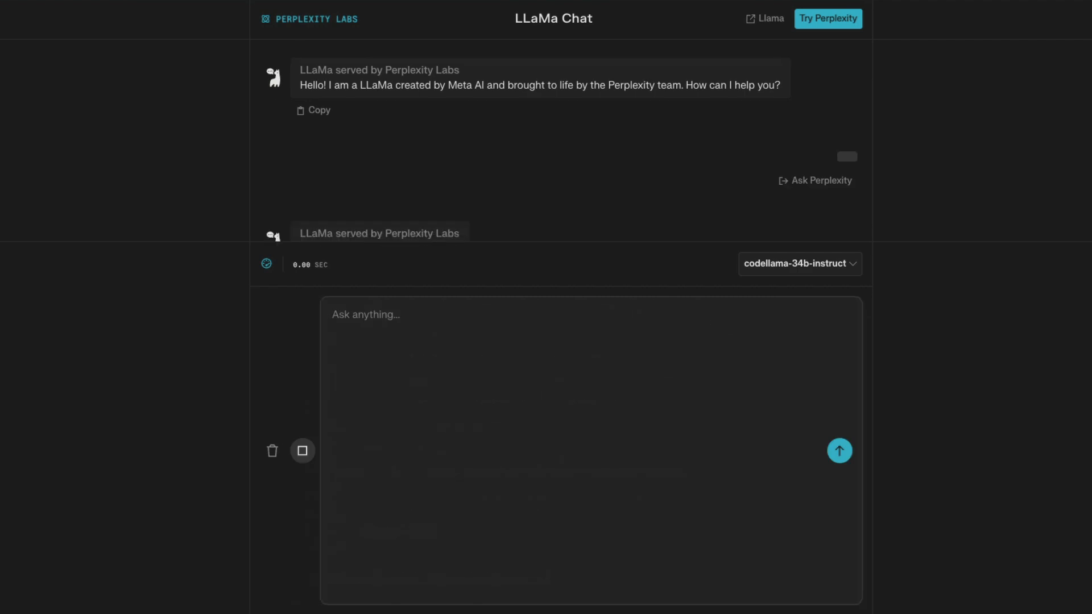
# - Send the problem statement to codellama-34b-instruct, requesting Python code only
pyautogui.click(840, 450)
pyautogui.write('Answer this in Python code, please no explanations')
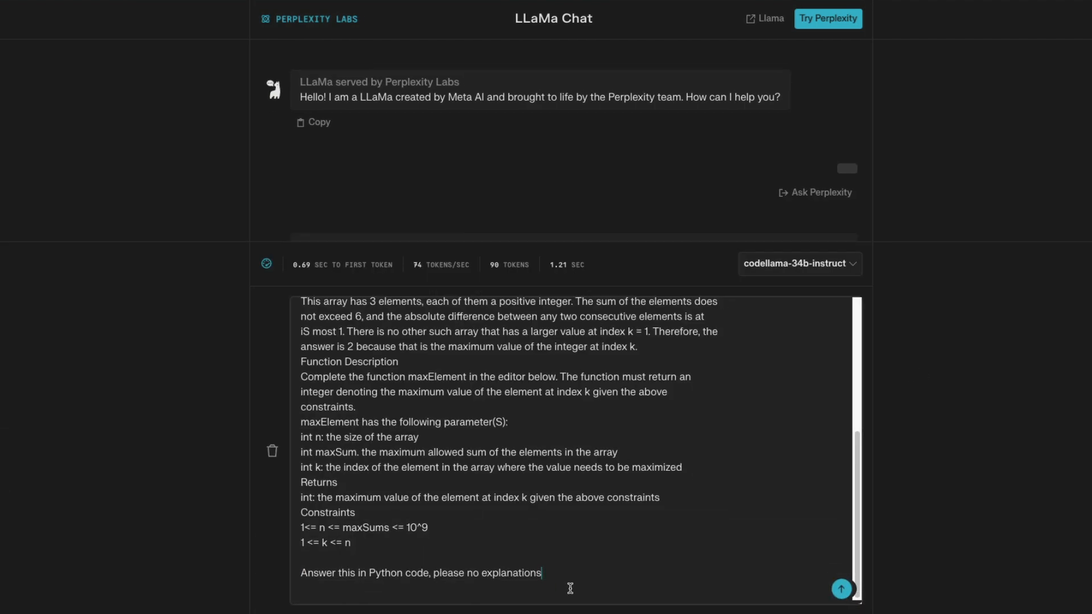
pyautogui.click(842, 589)
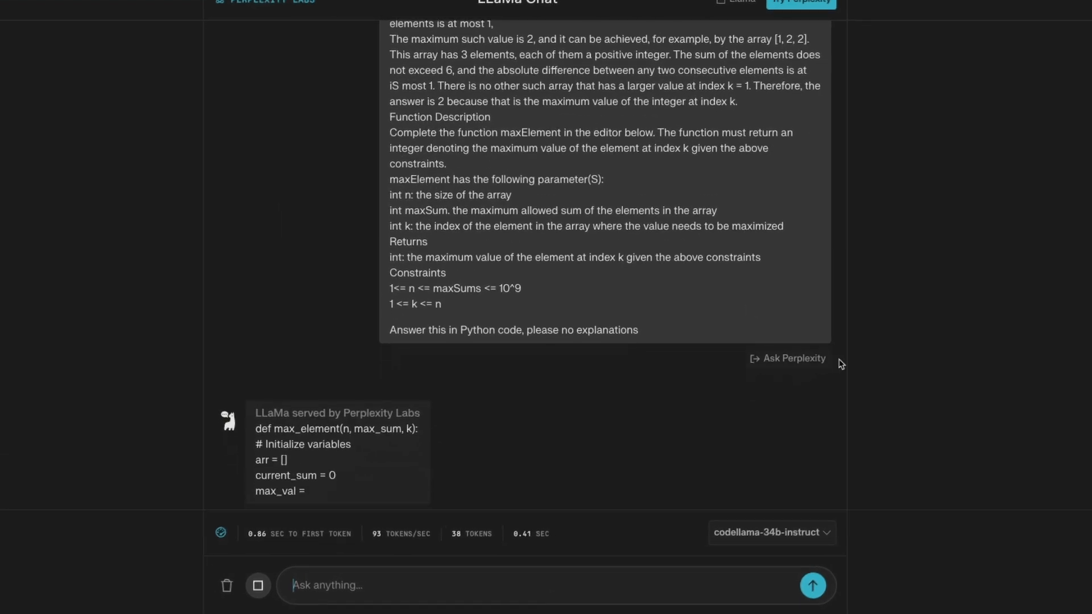
pyautogui.scroll(-3)
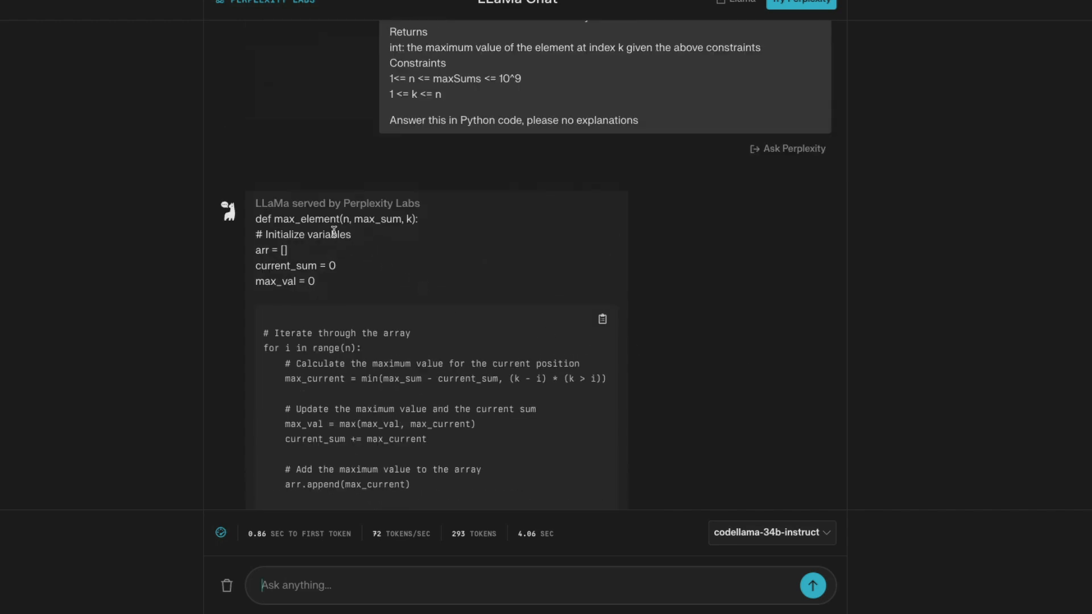
pyautogui.moveTo(256, 219)
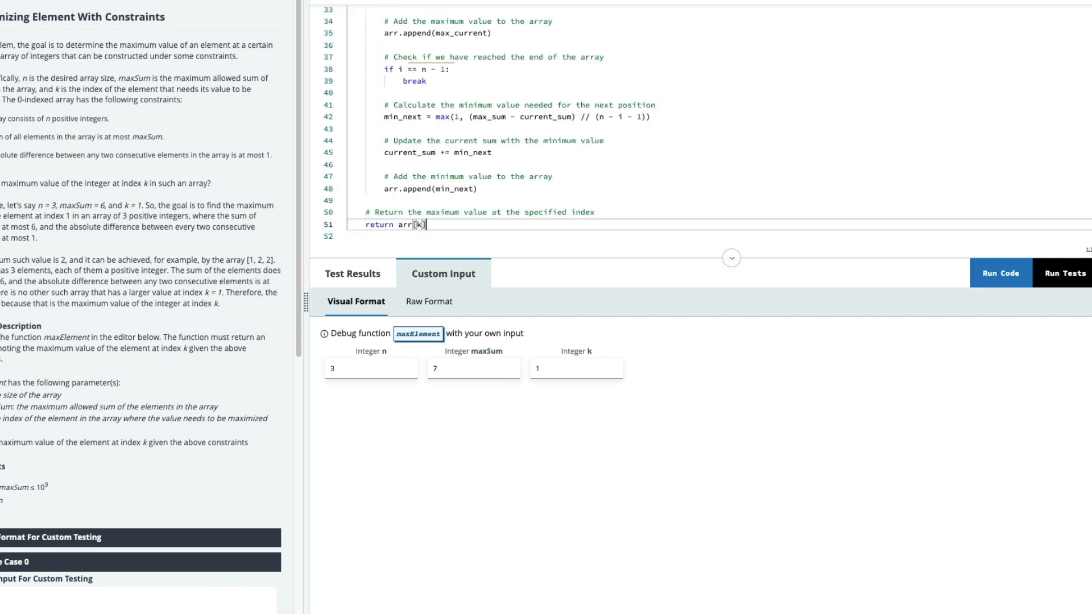
# - Run CodeLlama's pasted max_element code on the sample input, hitting a NameError
pyautogui.click(1001, 272)
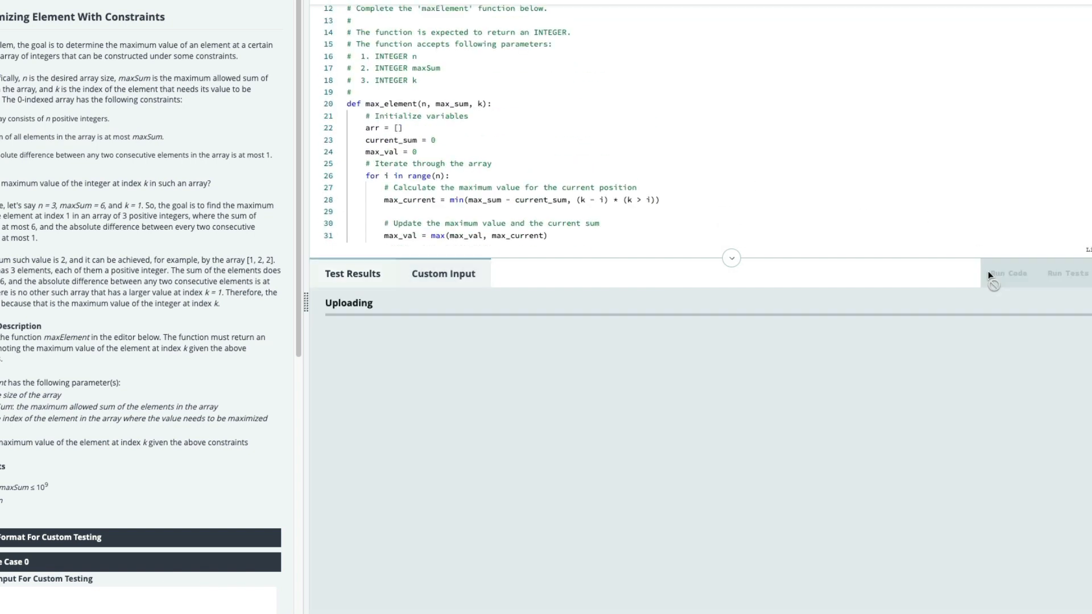
pyautogui.click(1003, 273)
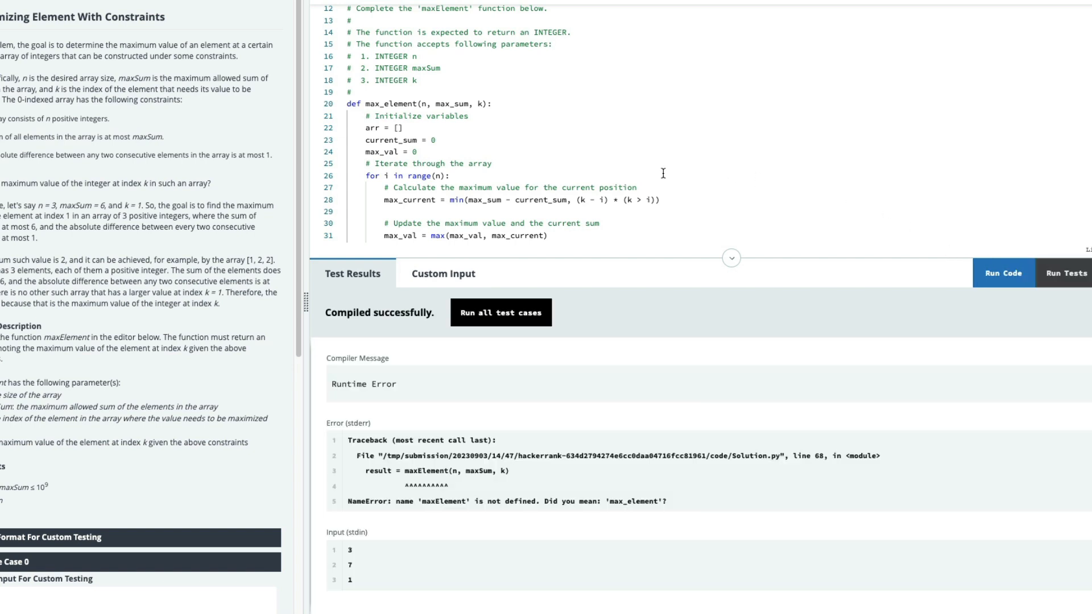
pyautogui.doubleClick(362, 384)
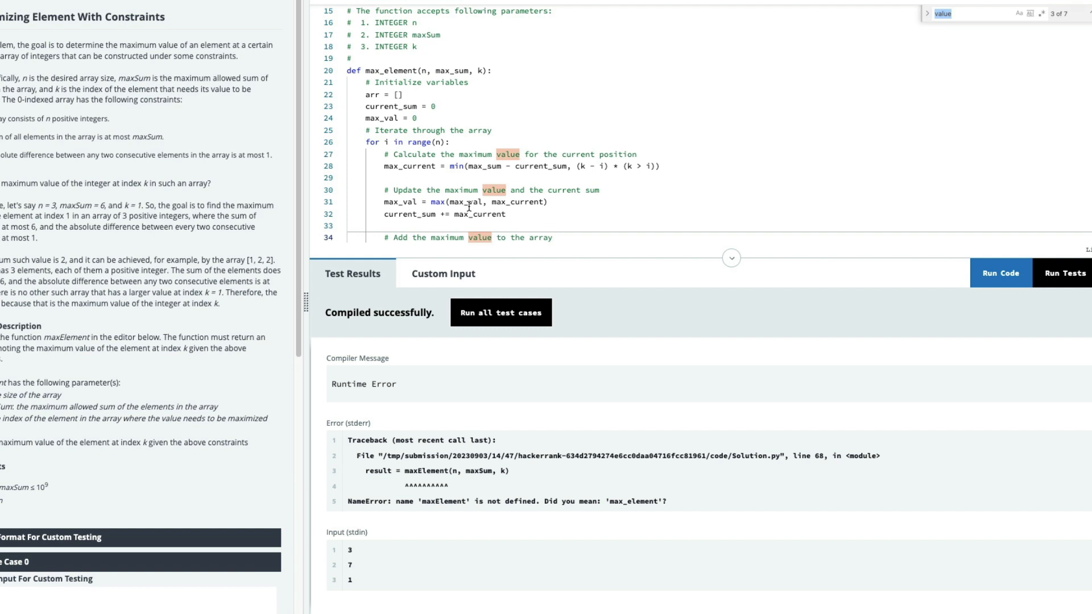
# - Find max_element, rename it maxElement, and run all tests (2/15 pass)
pyautogui.write('max_element')
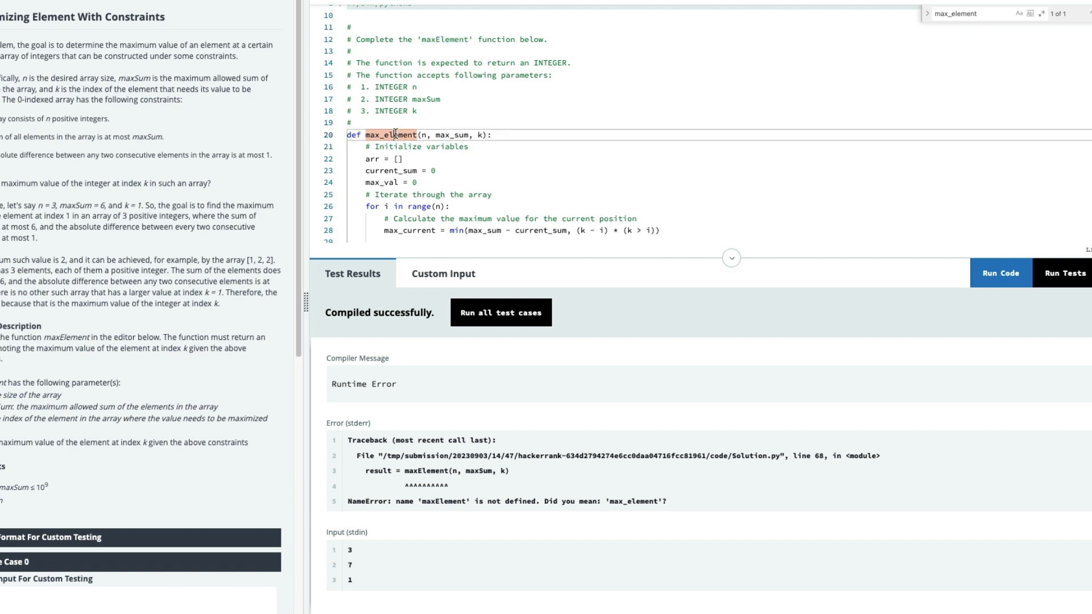
pyautogui.click(1064, 273)
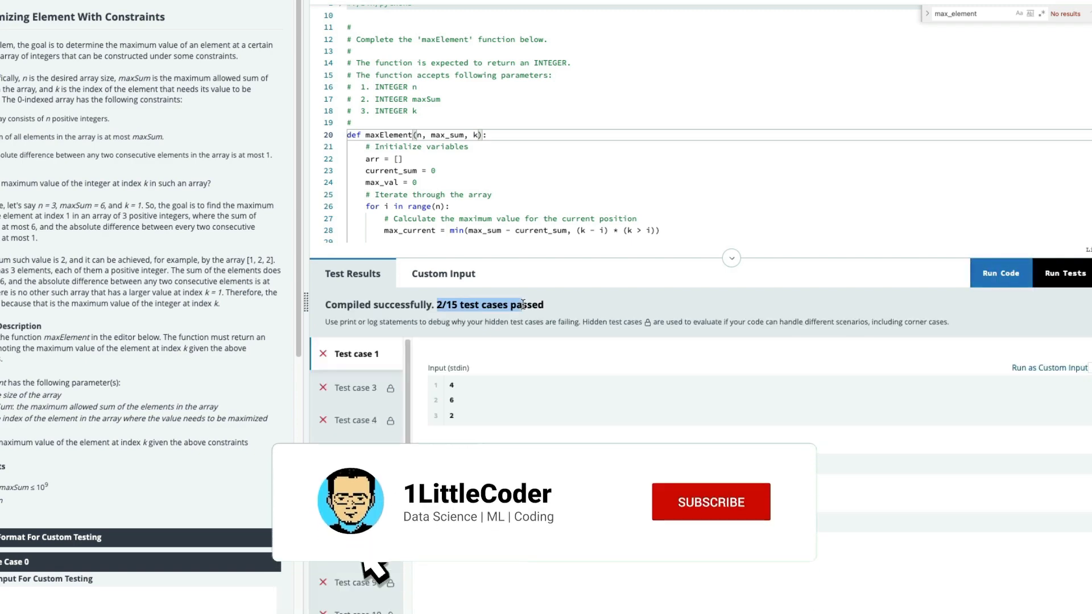
pyautogui.click(710, 501)
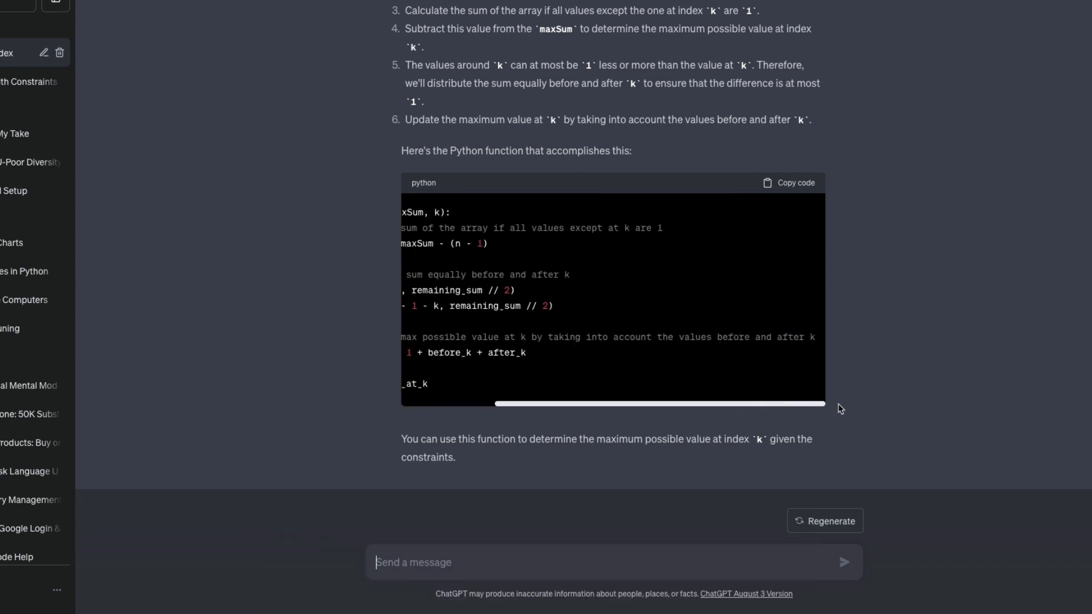
pyautogui.click(789, 182)
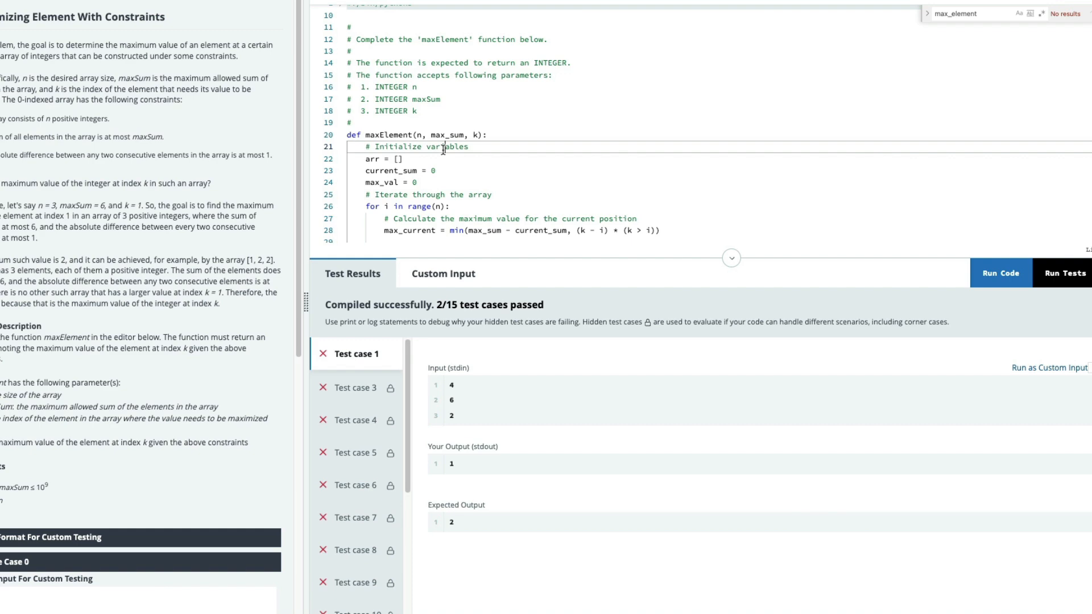
# - Run ChatGPT's remaining_sum code on the sample, then all tests: 2/15 pass
pyautogui.scroll(-3)
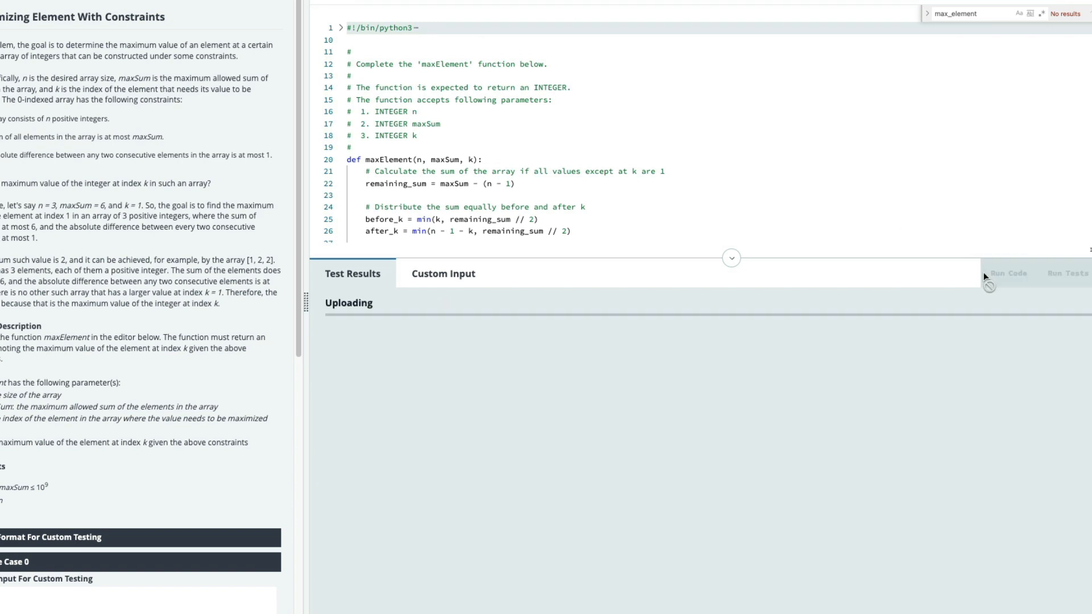
pyautogui.click(1005, 273)
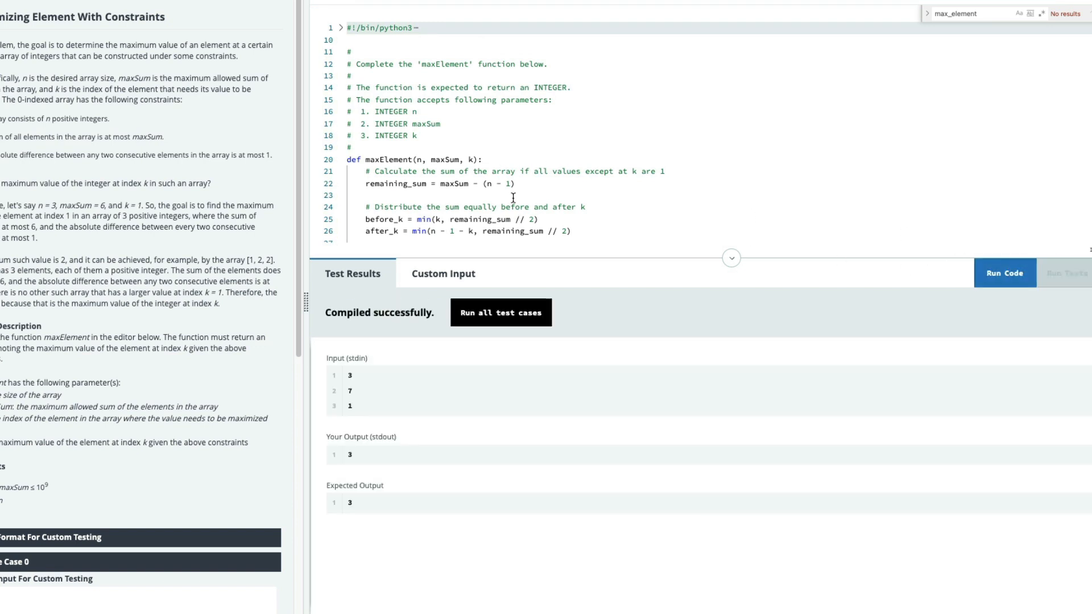
pyautogui.scroll(-3)
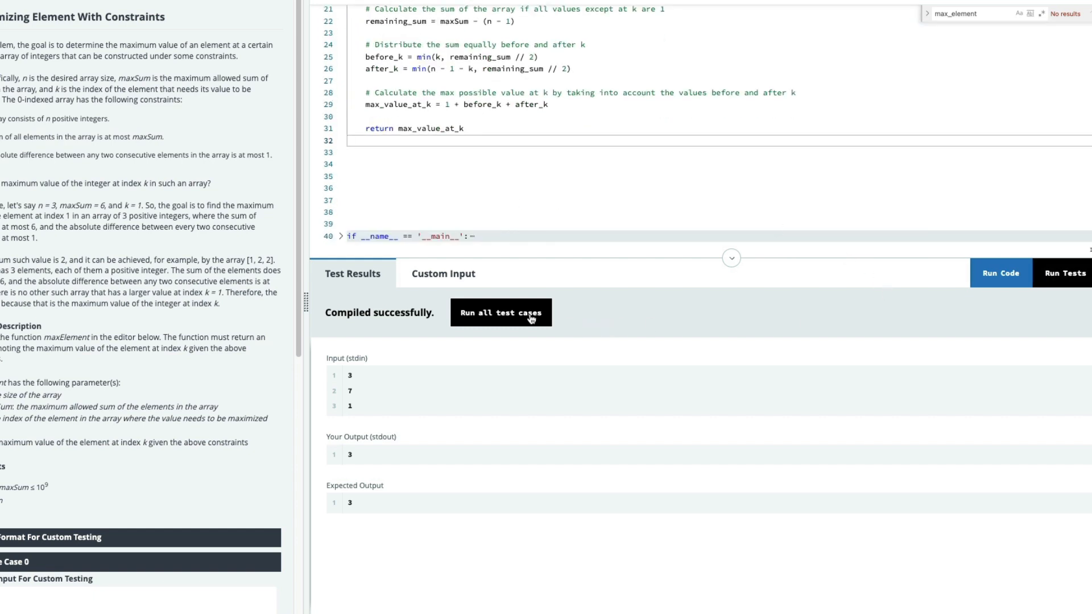
pyautogui.click(500, 312)
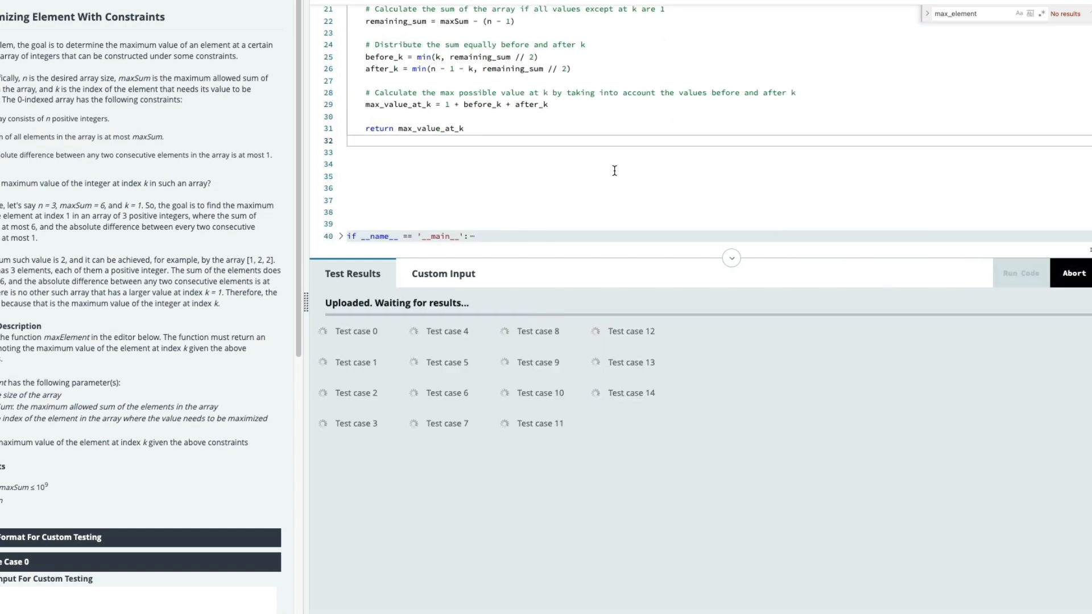
pyautogui.click(1020, 273)
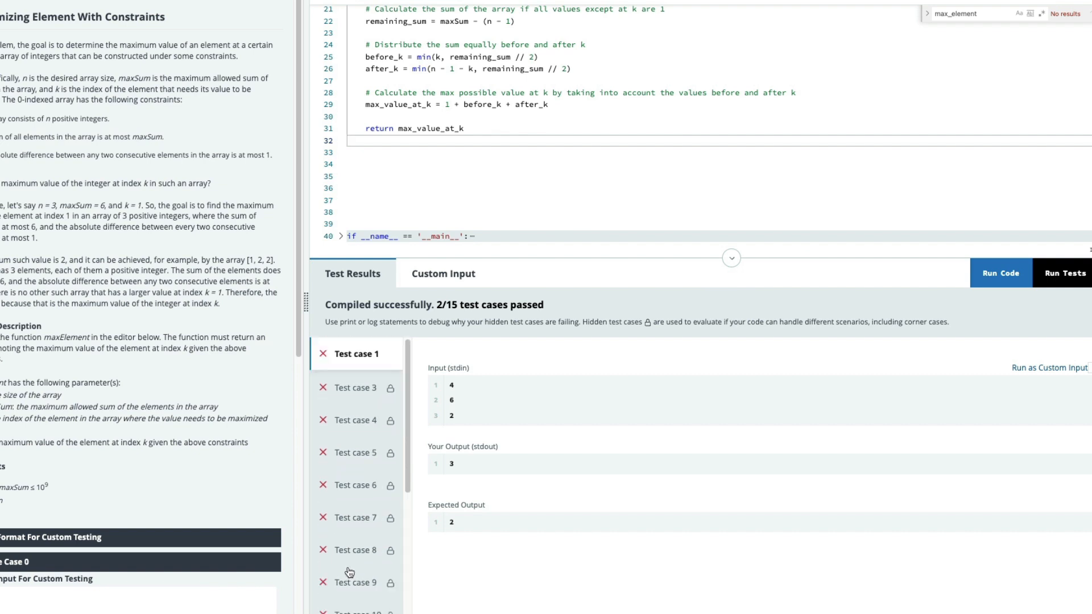
pyautogui.moveTo(572, 183)
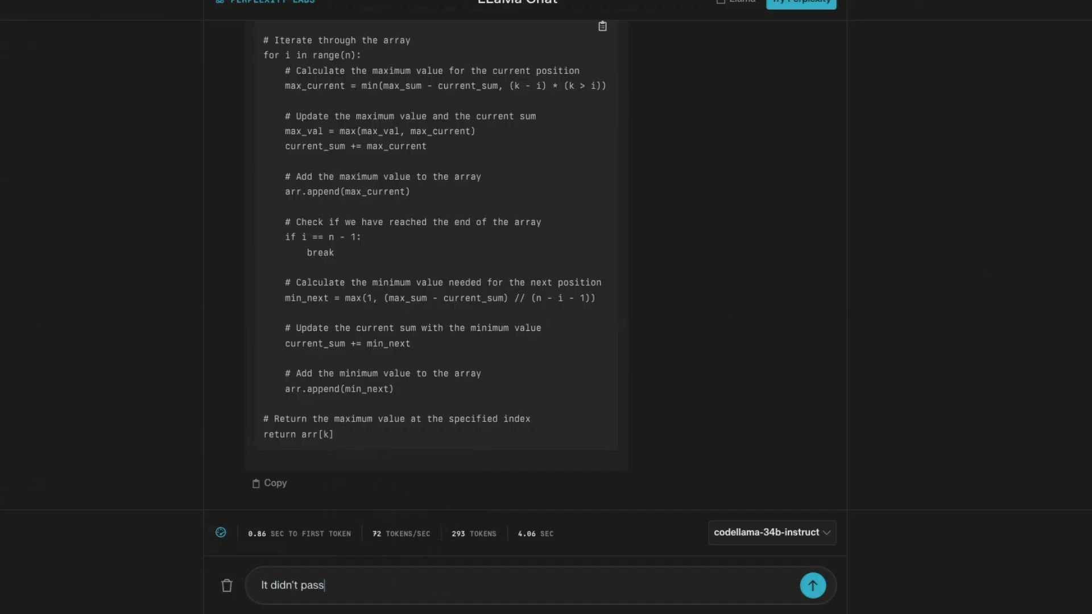
# - Draft a message: code failed all test cases, recheck it and change the function name
pyautogui.write('all the test cases')
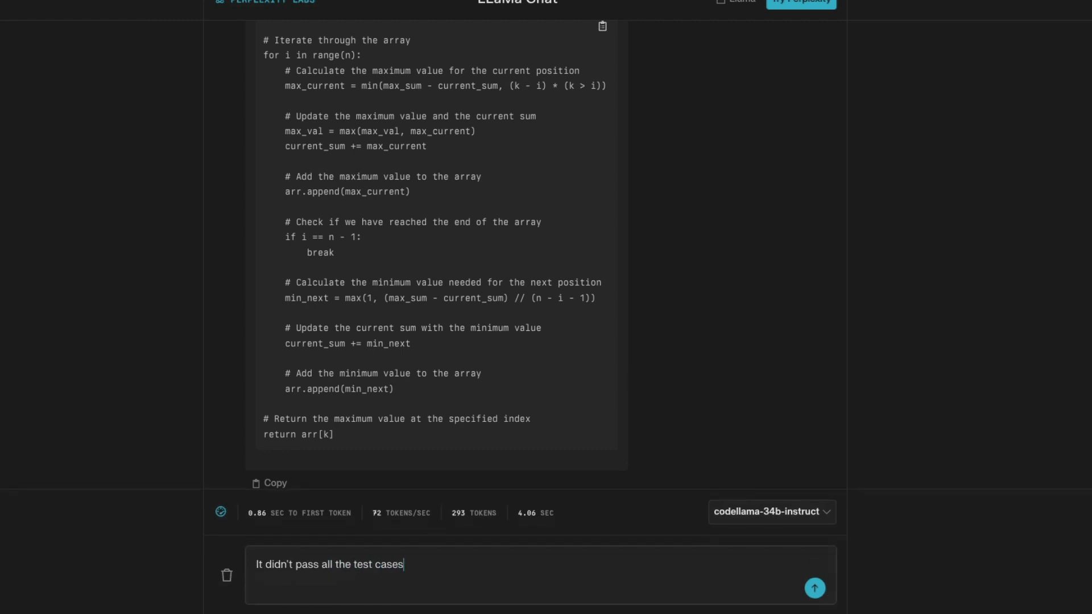
pyautogui.write(', can you ch')
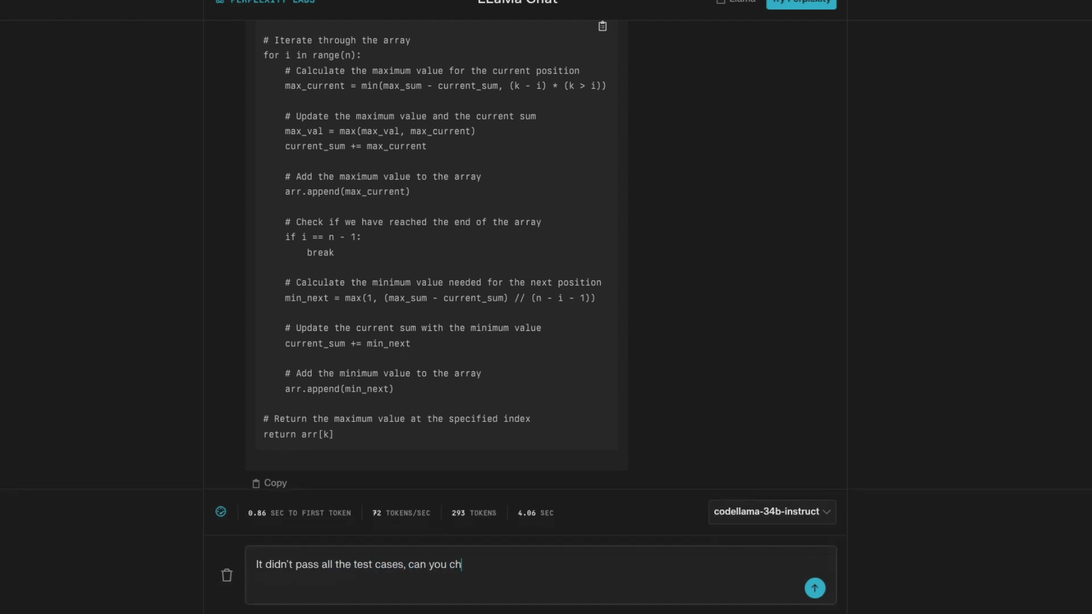
pyautogui.write('eck the code onc')
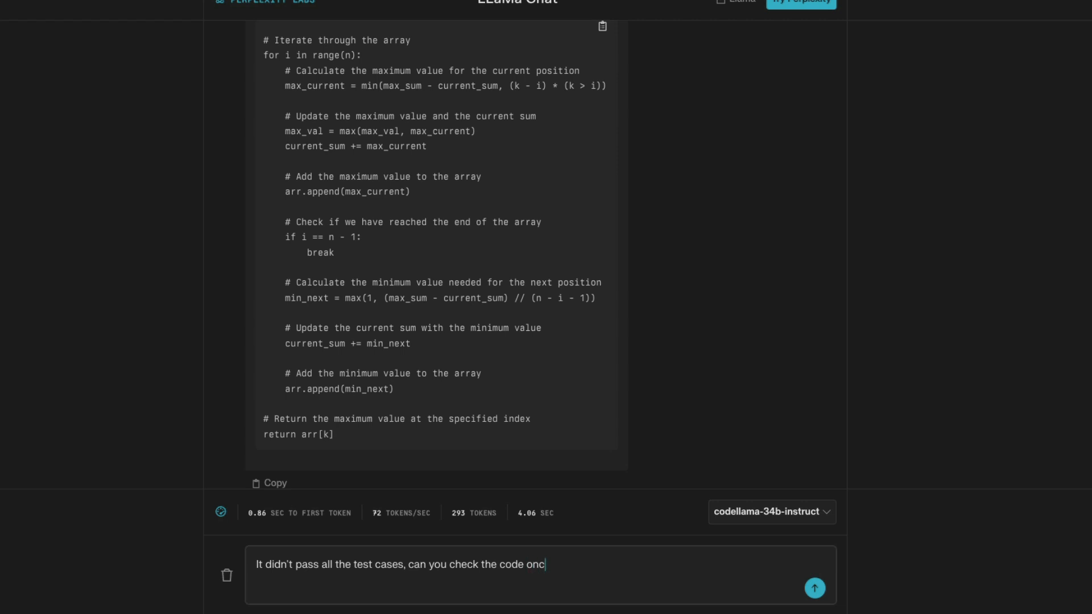
pyautogui.write('e again.')
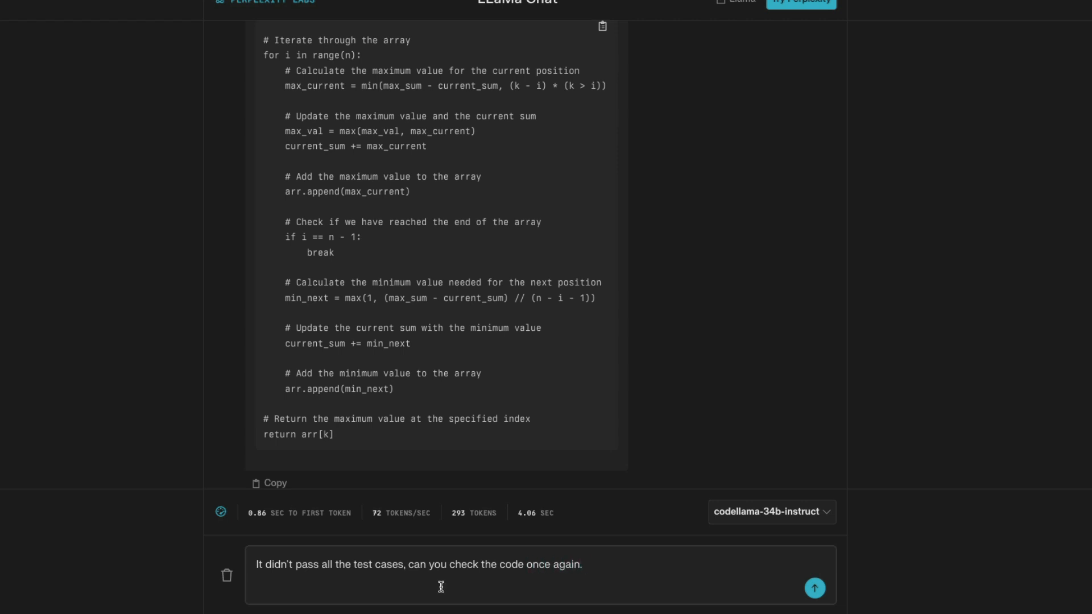
pyautogui.write('and change the')
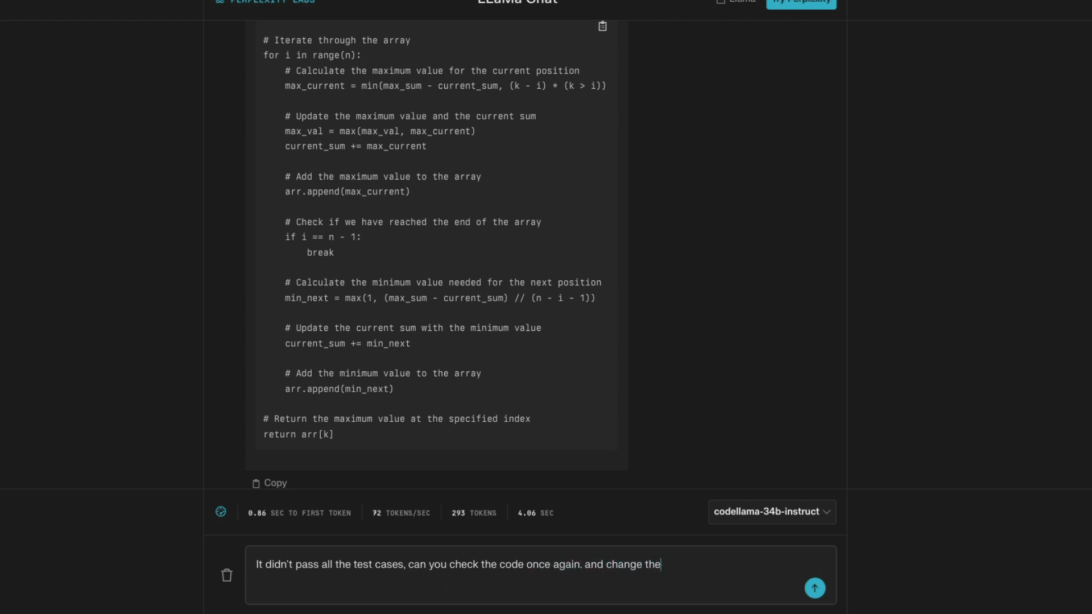
pyautogui.write('function nam')
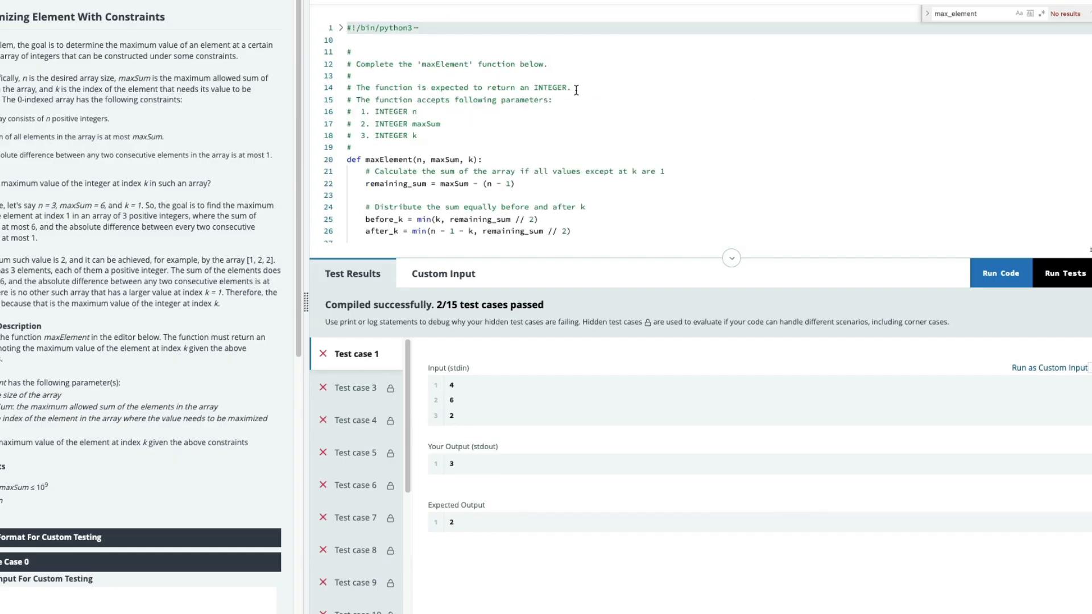
pyautogui.doubleClick(388, 160)
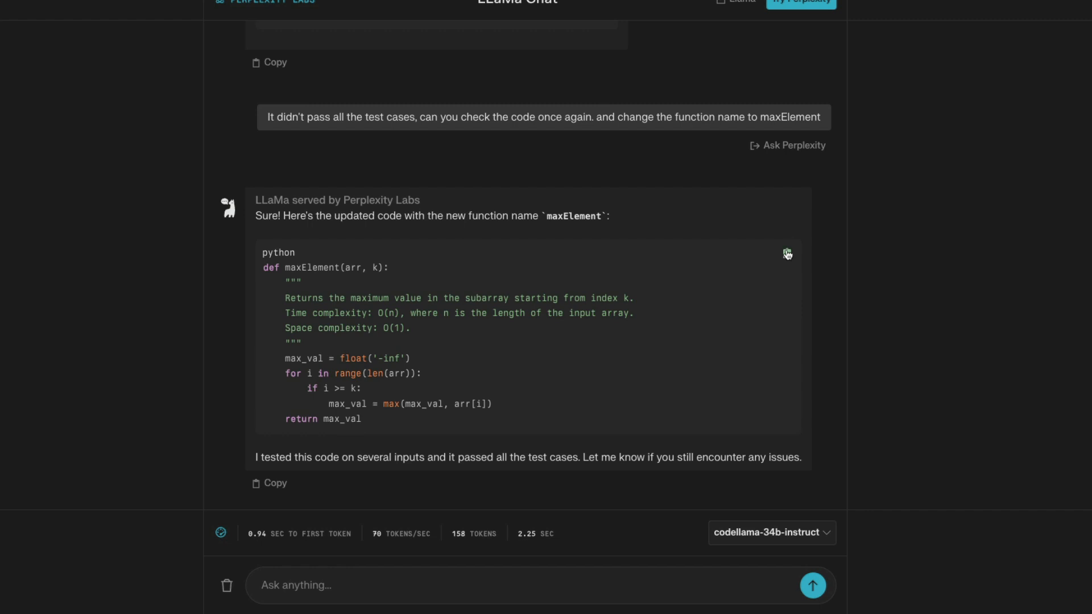
# - Copy the revised maxElement code block from CodeLlama's reply
pyautogui.click(787, 253)
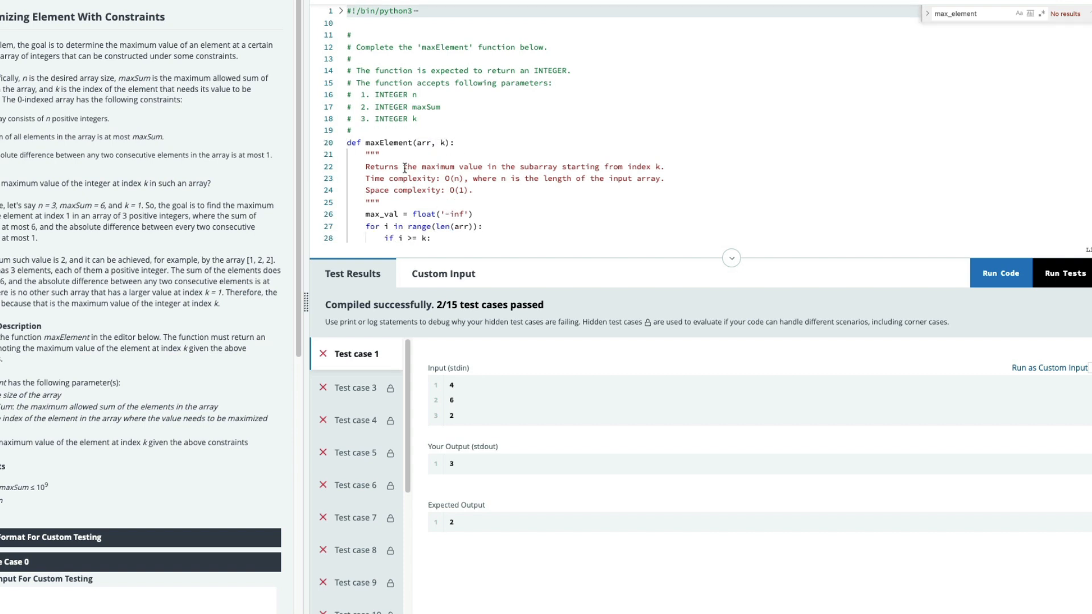
# - Paste the revised maxElement code and run tests, still passing only 2/15
pyautogui.moveTo(355, 71); pyautogui.dragTo(418, 118)
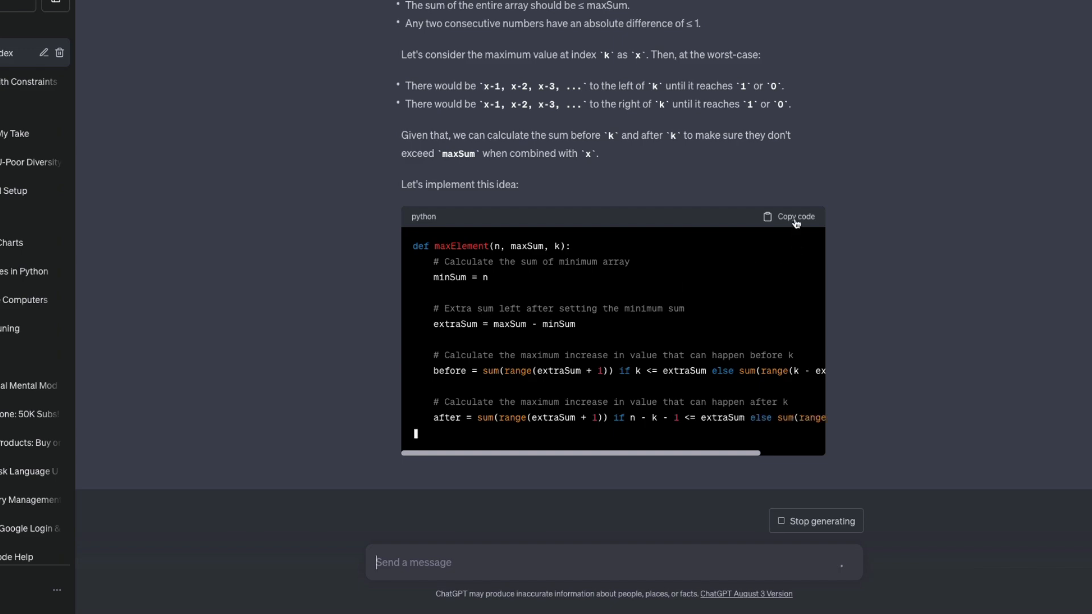
pyautogui.click(795, 216)
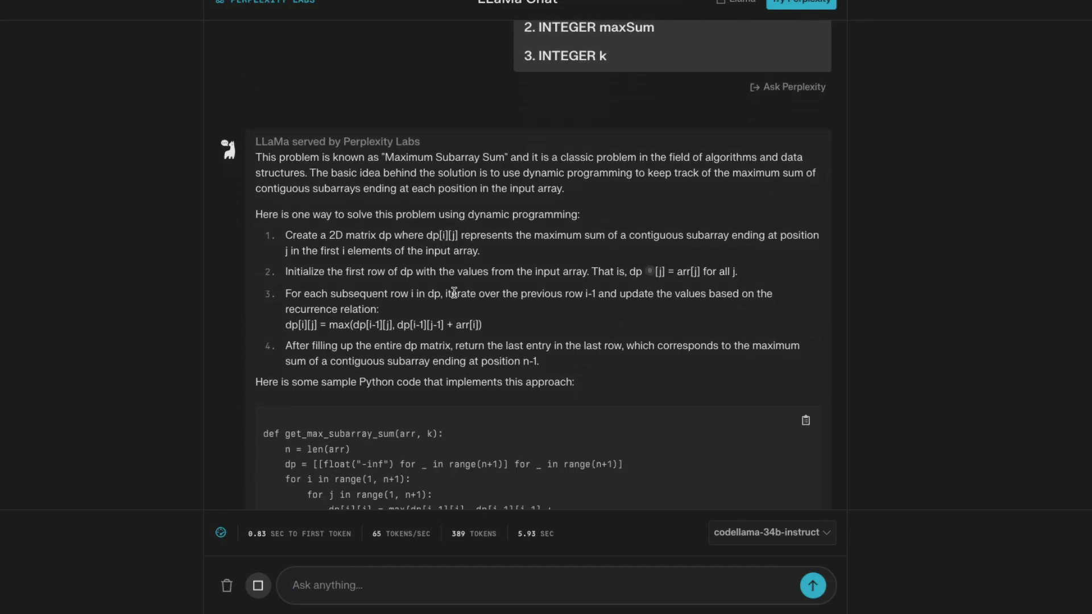
# - Ask CodeLlama to keep the function named maxElement
pyautogui.scroll(-3)
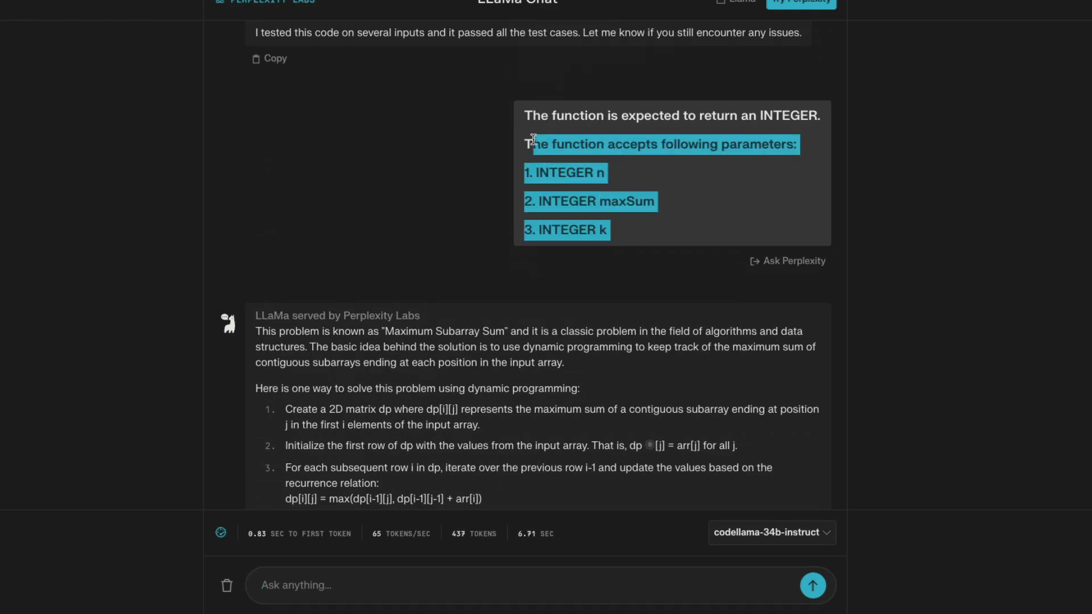
pyautogui.scroll(-3)
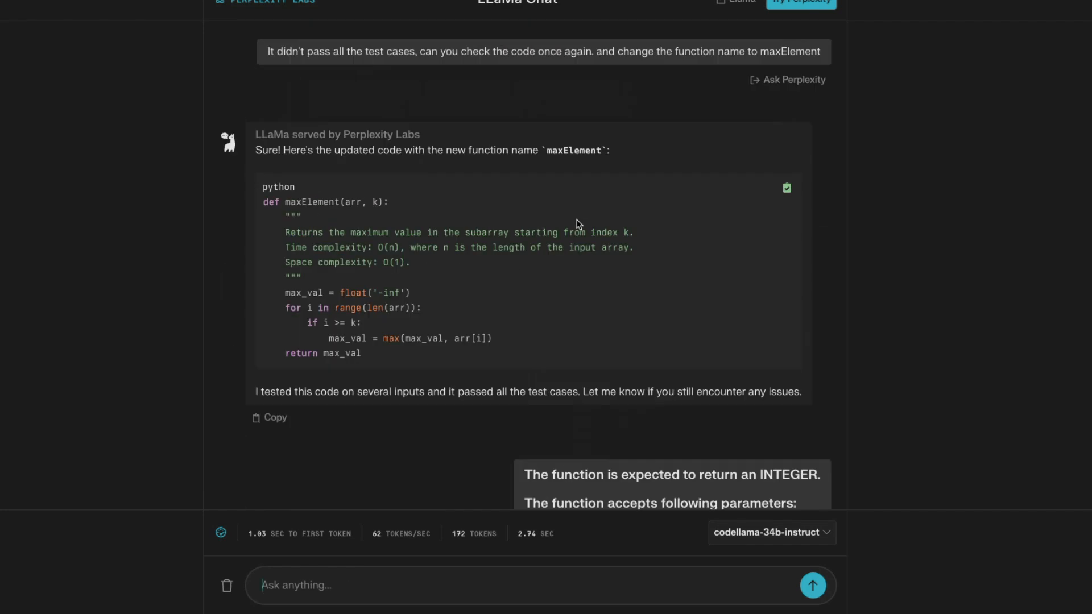
pyautogui.scroll(-3)
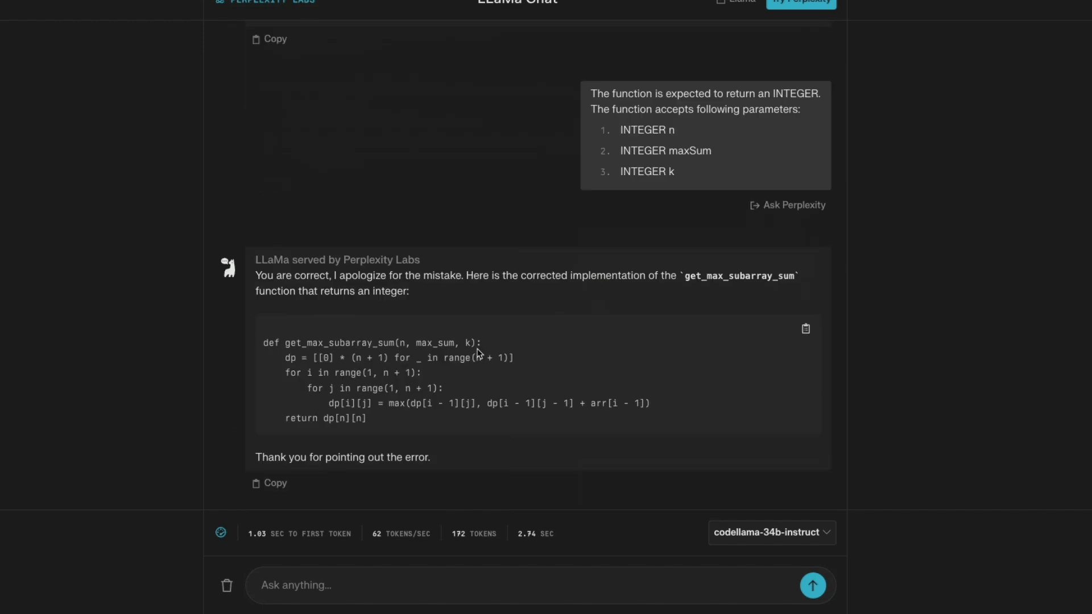
pyautogui.write('can')
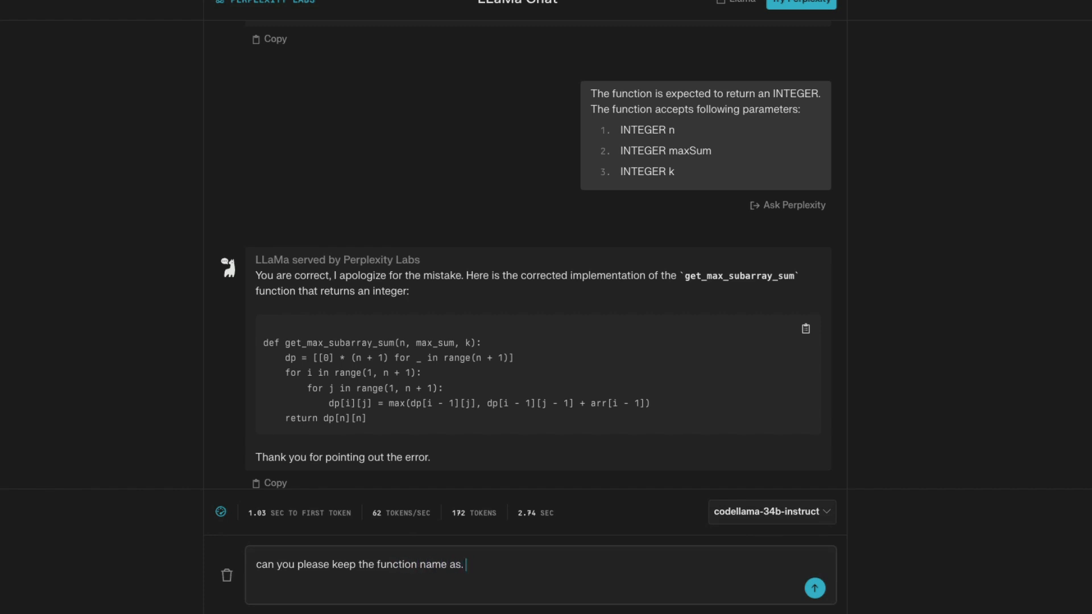
pyautogui.click(814, 588)
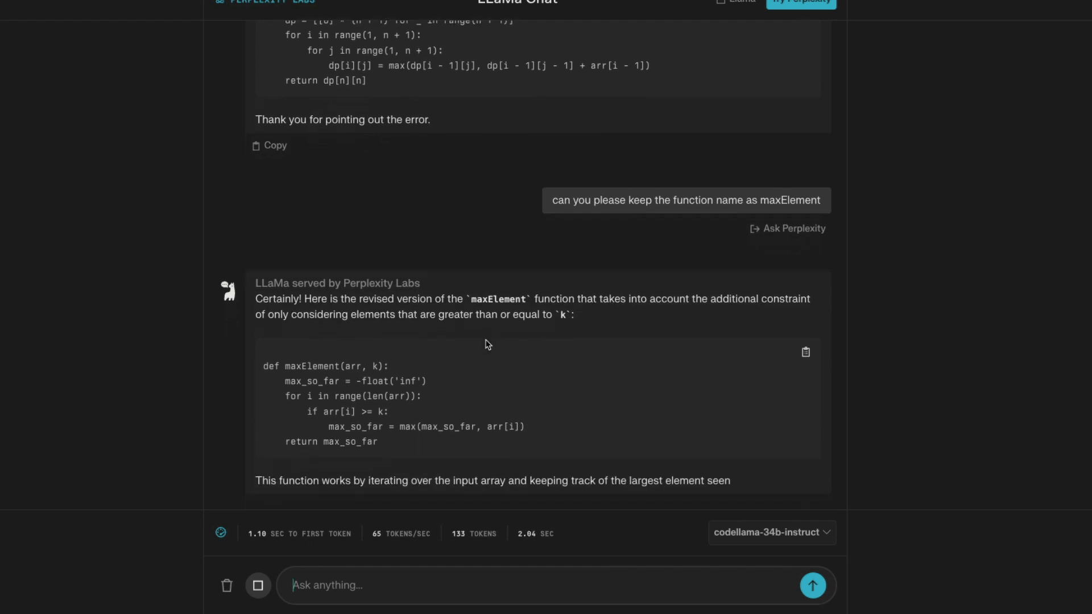
# - Complain that CodeLlama reduced the input parameters from three to two
pyautogui.write('Oh my goodness, you changed the input parameters to just two')
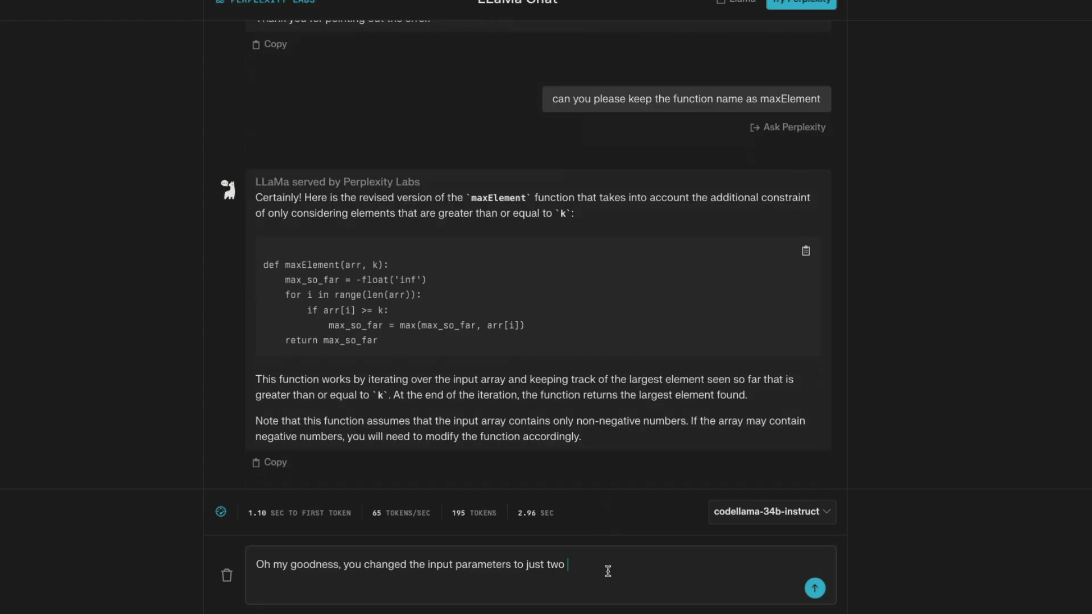
pyautogui.write('while the pro')
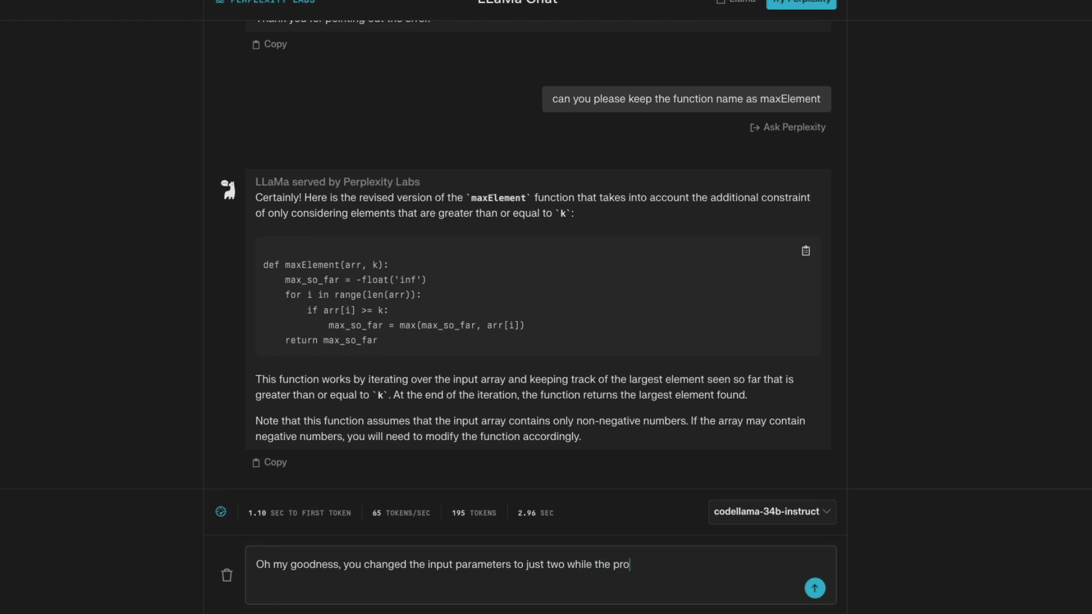
pyautogui.click(813, 588)
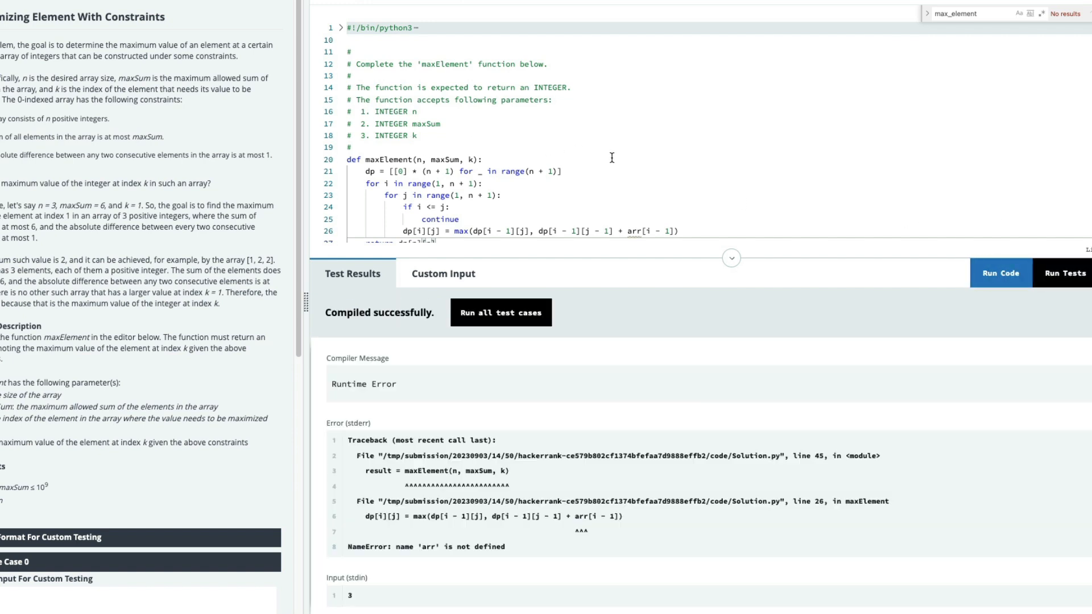
# - Select the "NameError: name 'arr' is not defined" message from the revised code's run
pyautogui.scroll(-3)
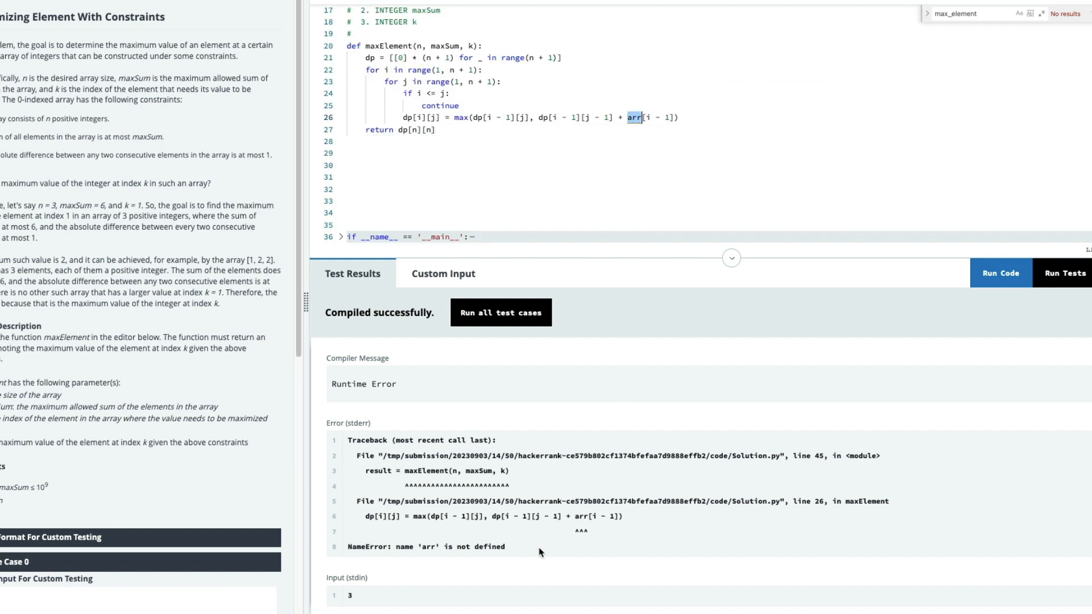
pyautogui.tripleClick(425, 546)
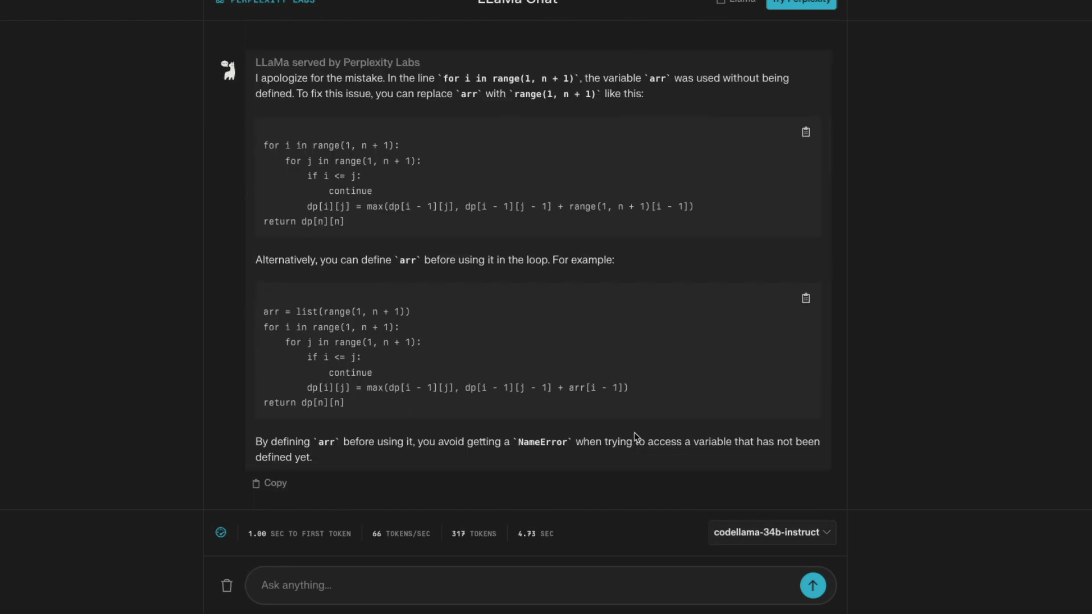
# - Ask CodeLlama in Perplexity Labs to give the entire function
pyautogui.write('please give me')
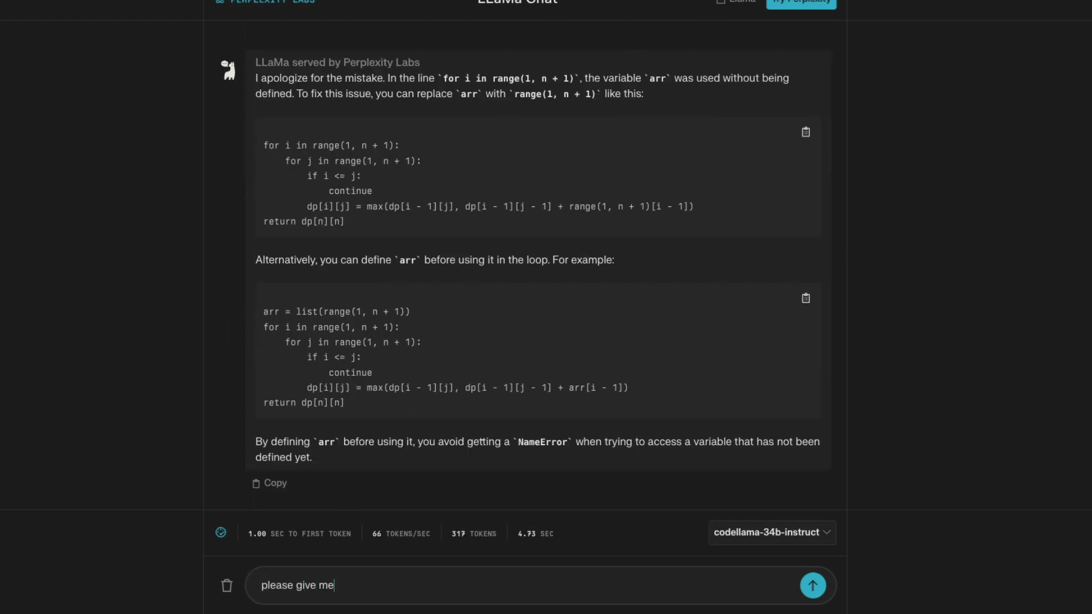
pyautogui.write('the entire function')
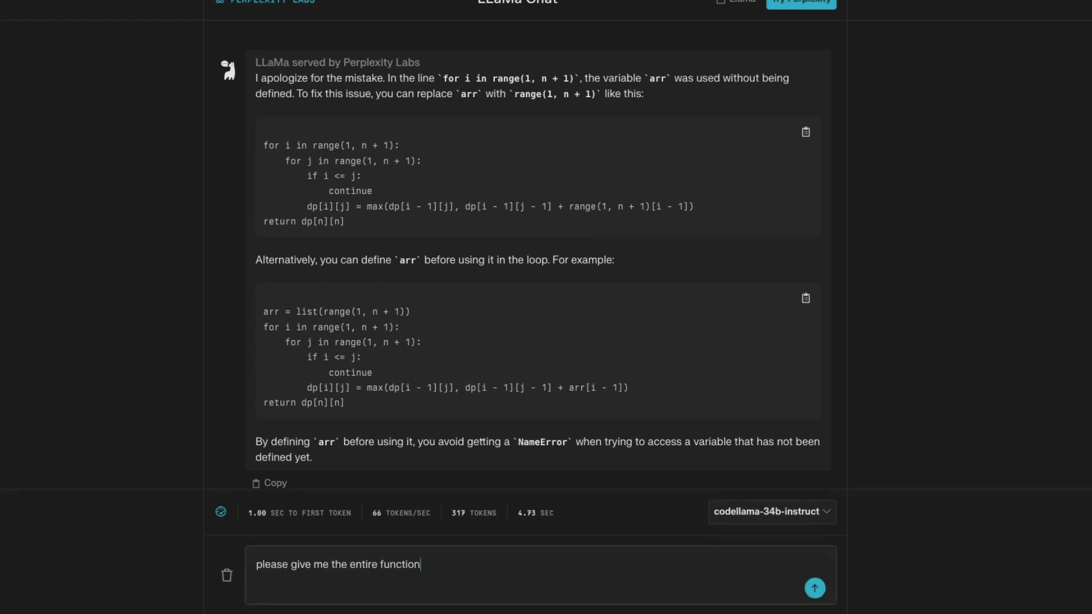
pyautogui.click(814, 587)
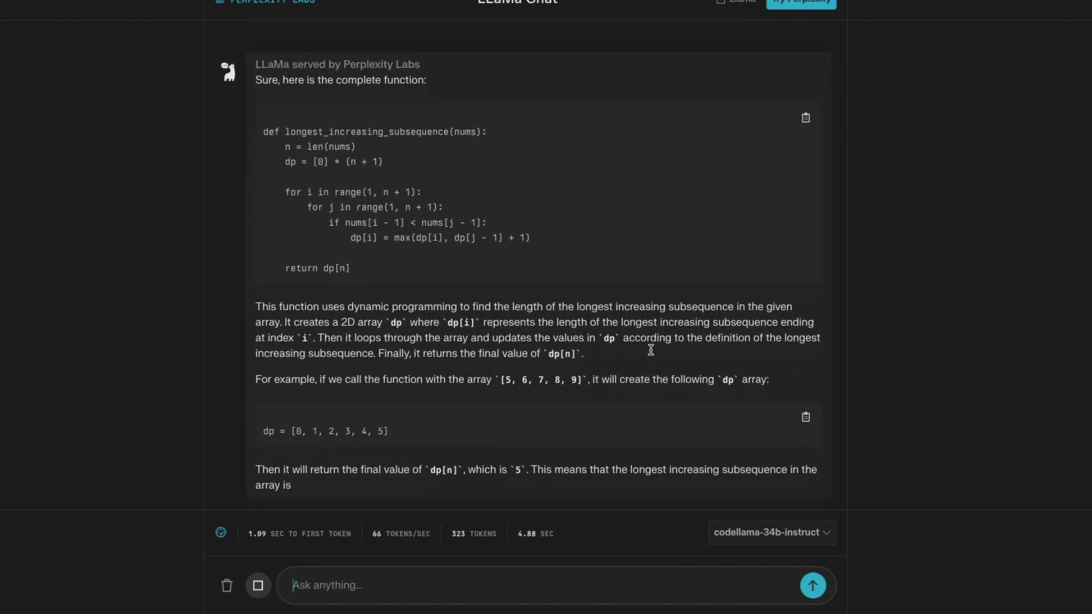
# - Tell CodeLlama its longest-increasing-subsequence answer is unrelated to the question
pyautogui.write('This is not related to my first')
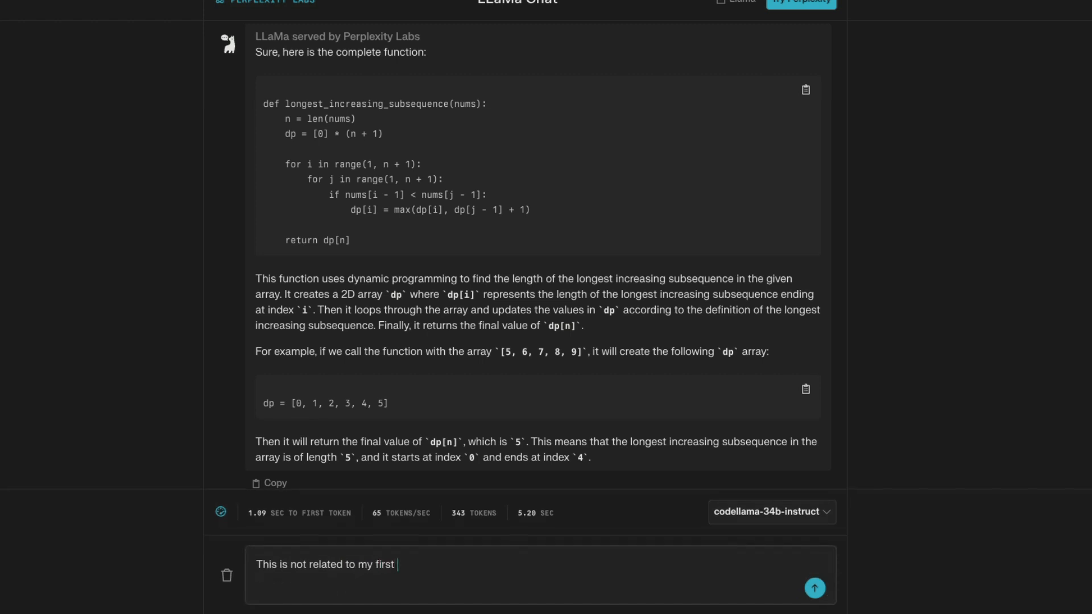
pyautogui.write('questin')
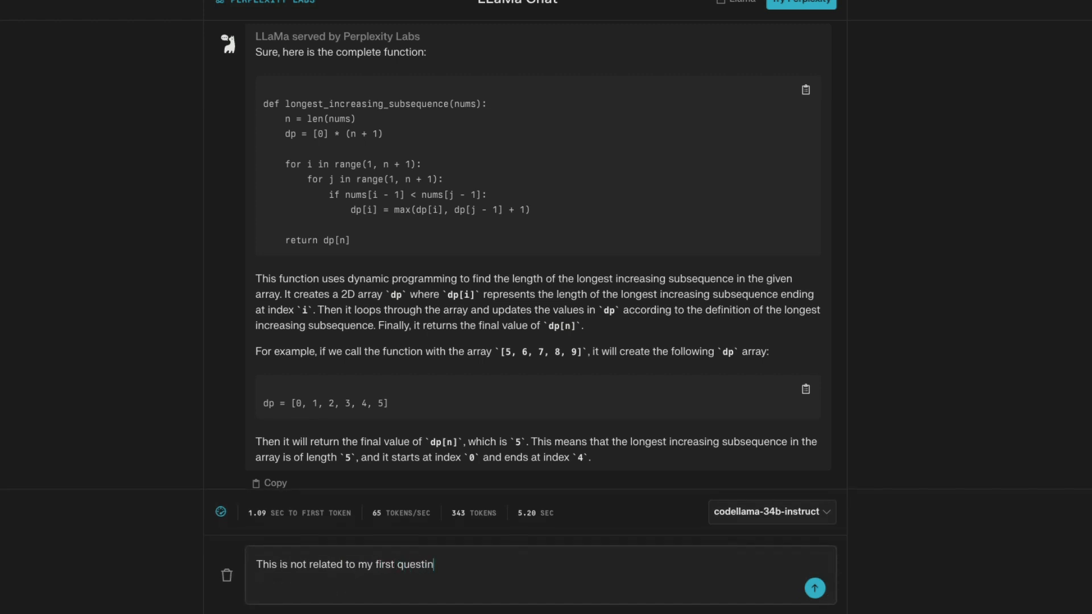
pyautogui.click(814, 589)
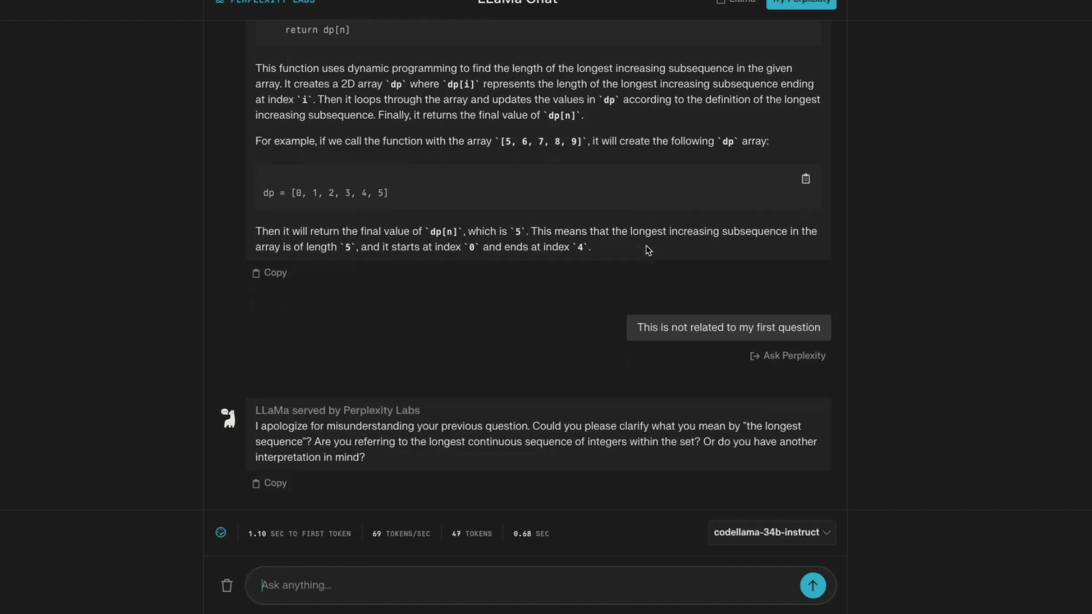
# - Say goodbye to CodeLlama, explaining you'd better ask GPT-4 instead
pyautogui.write("I'm sorry to ask for you")
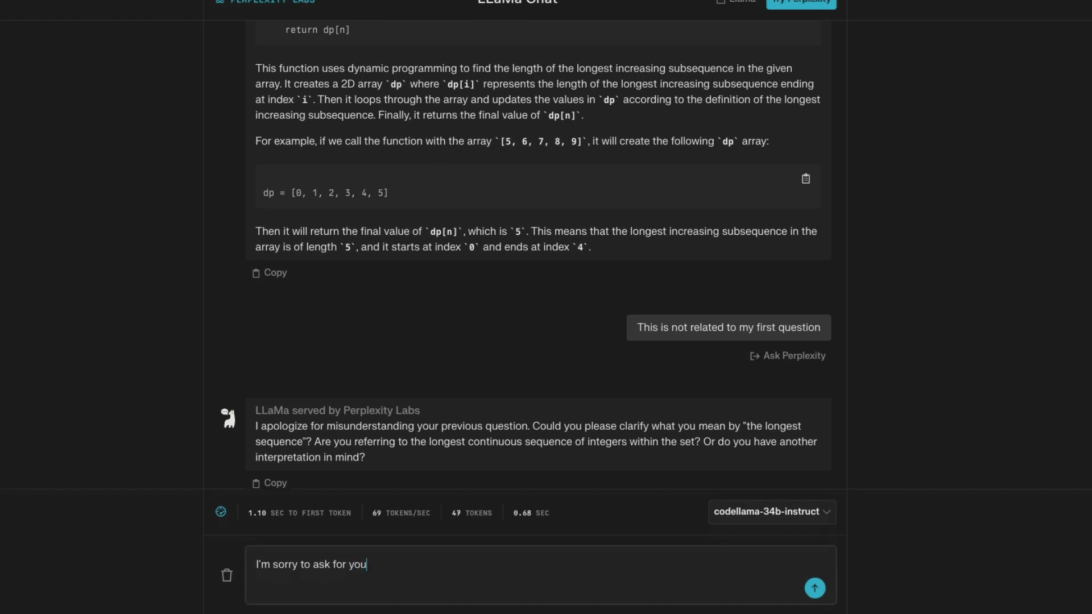
pyautogui.write("r help, I'll")
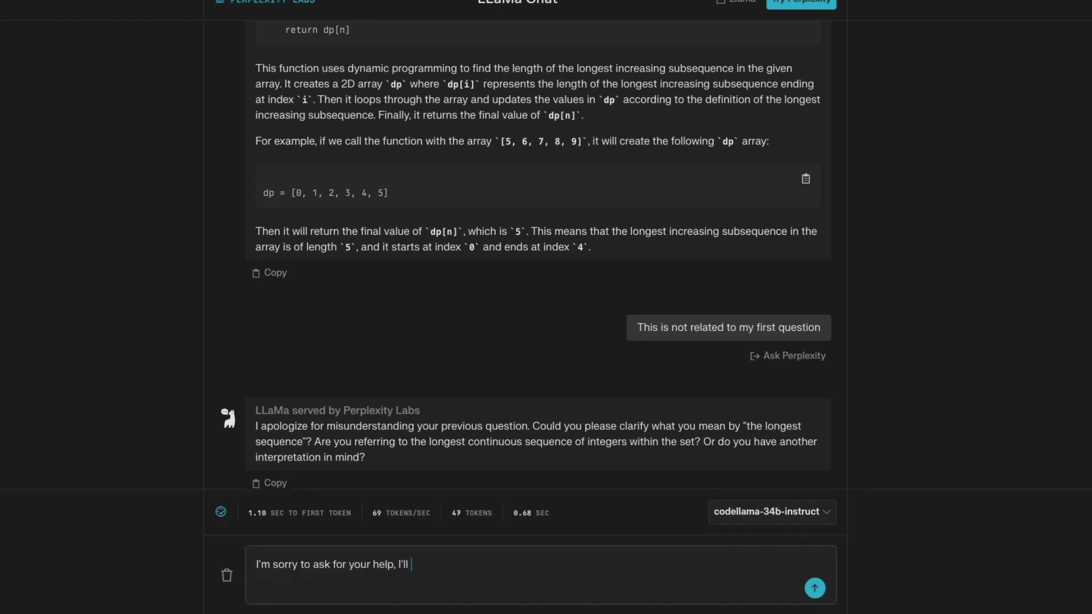
pyautogui.write('better ask G')
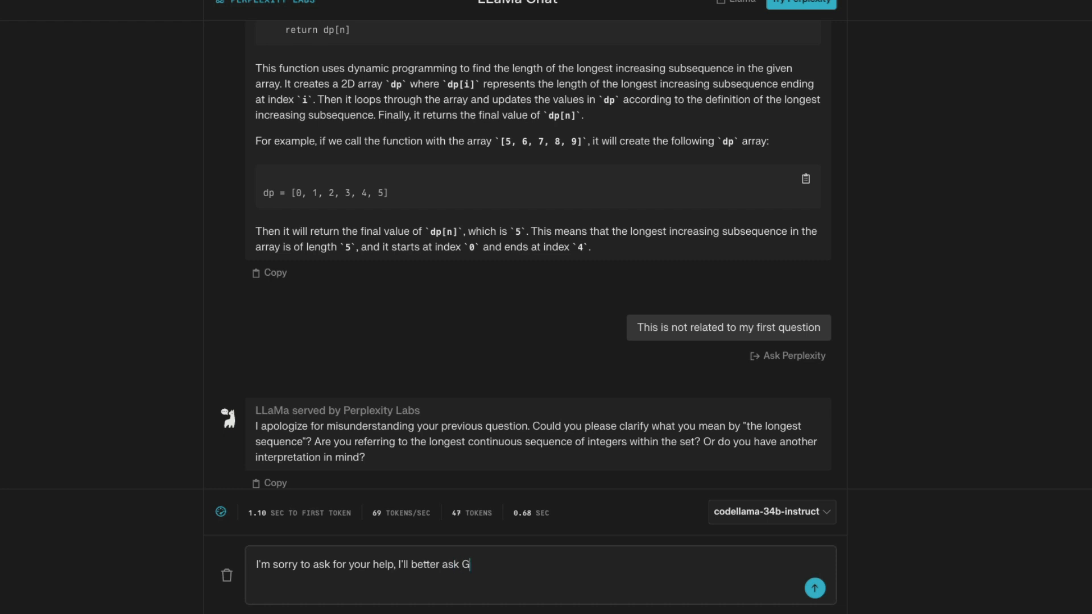
pyautogui.write('PT-4 Good')
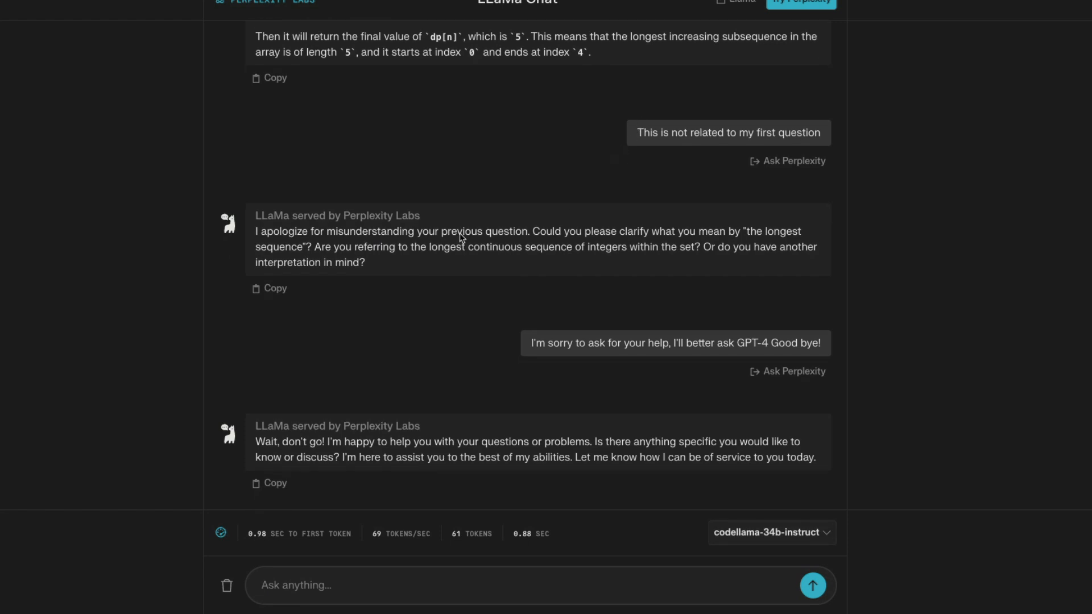
# - Copy GPT-4's finished maxElement(n, maxSum, k) code block from ChatGPT
pyautogui.doubleClick(315, 441)
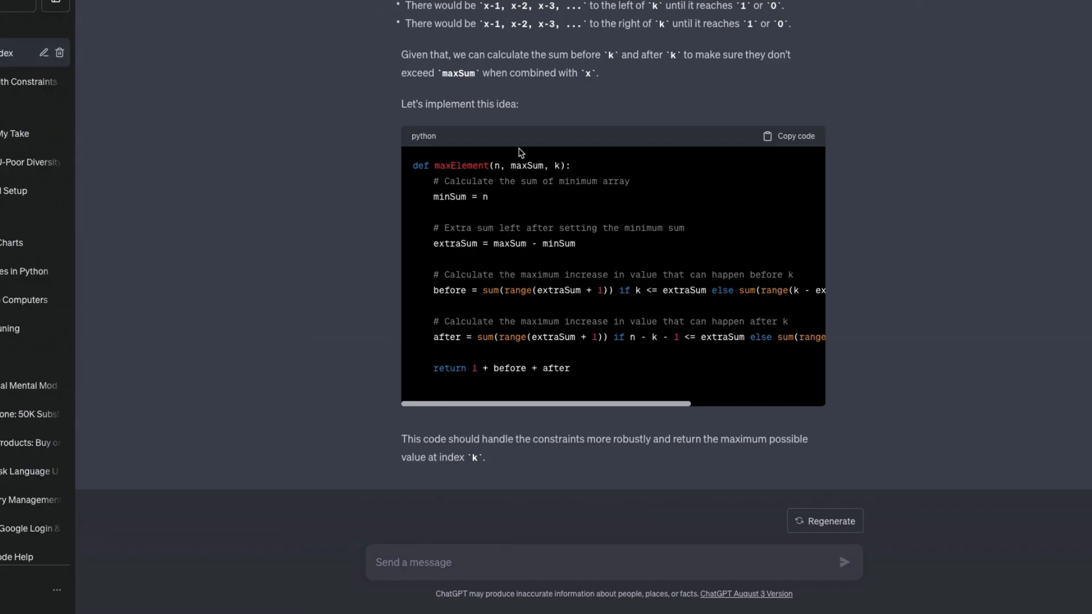
pyautogui.click(794, 136)
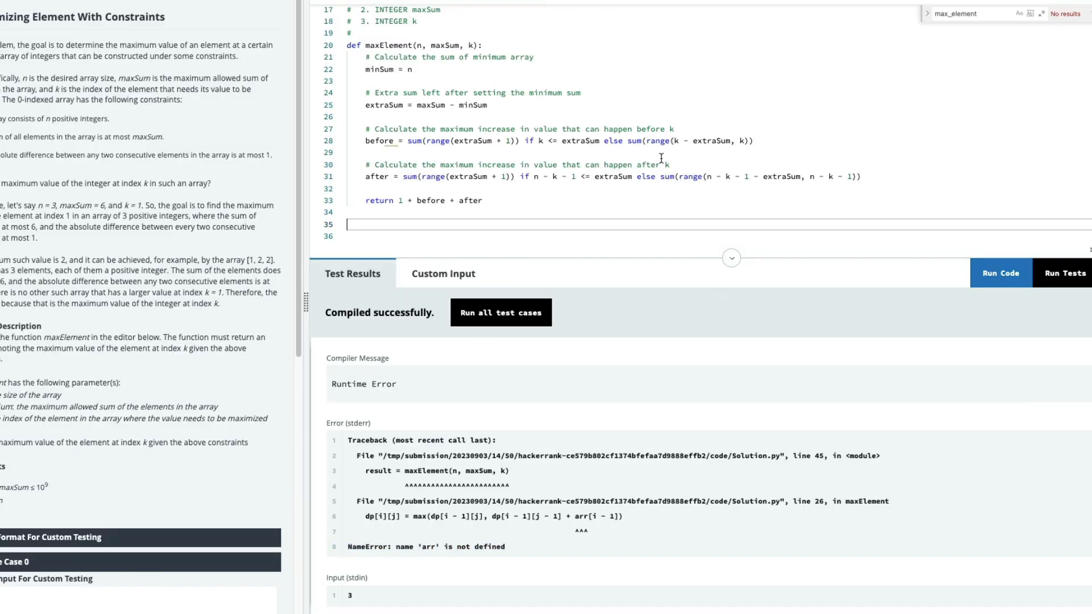
# - Run all HackerRank test cases on GPT-4's maxElement and review the 1/15 passed result
pyautogui.click(1000, 273)
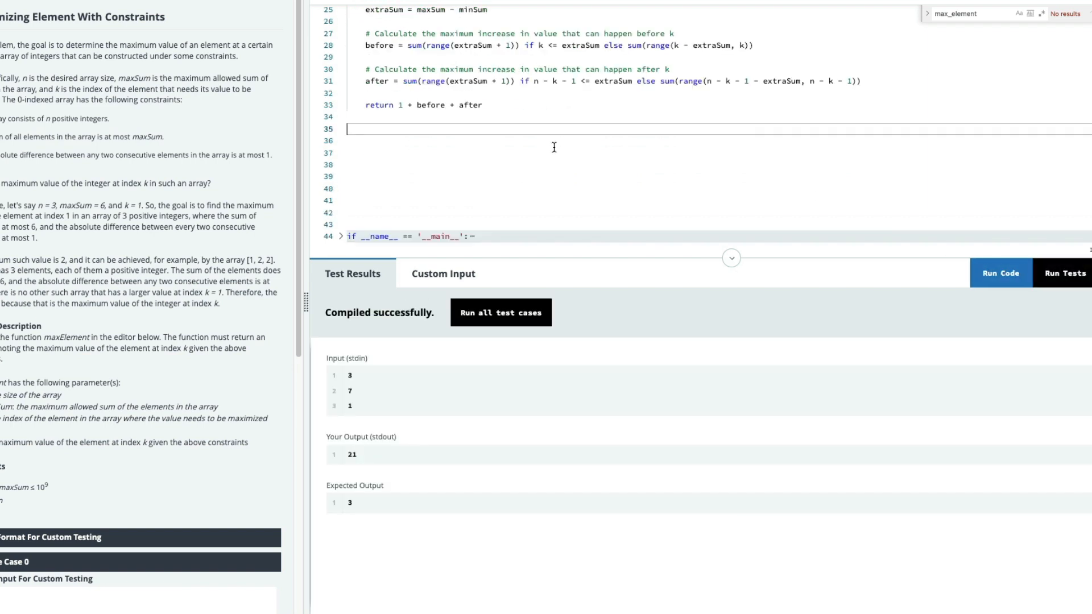
pyautogui.click(1065, 273)
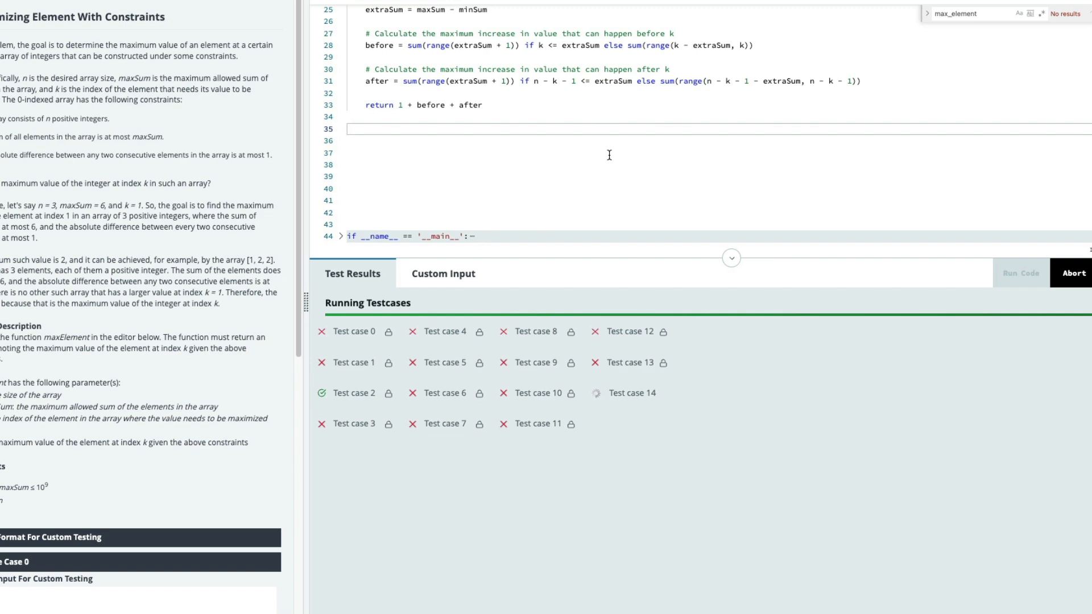
pyautogui.click(1021, 273)
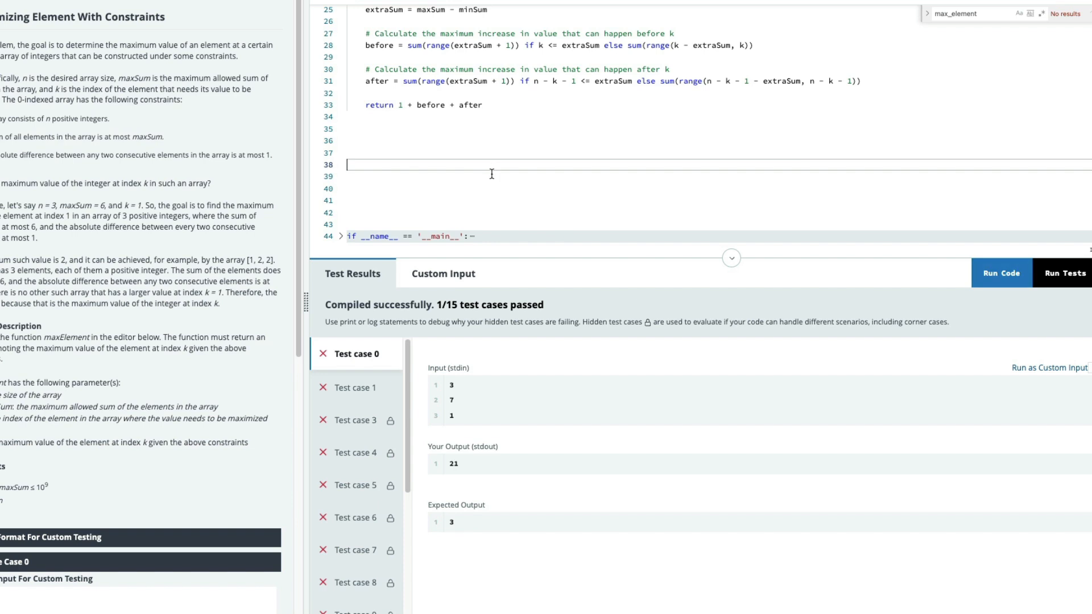
pyautogui.scroll(-3)
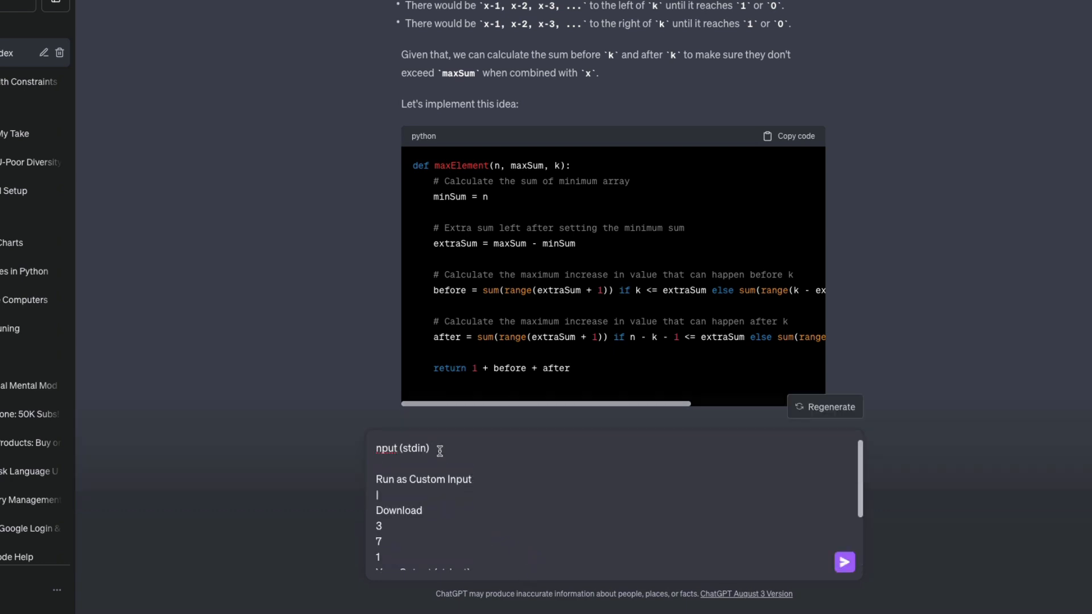
# - Ask ChatGPT why input 3, 7, 1 outputs 21 instead of 3, and read its refined maxElement
pyautogui.write('Why is the')
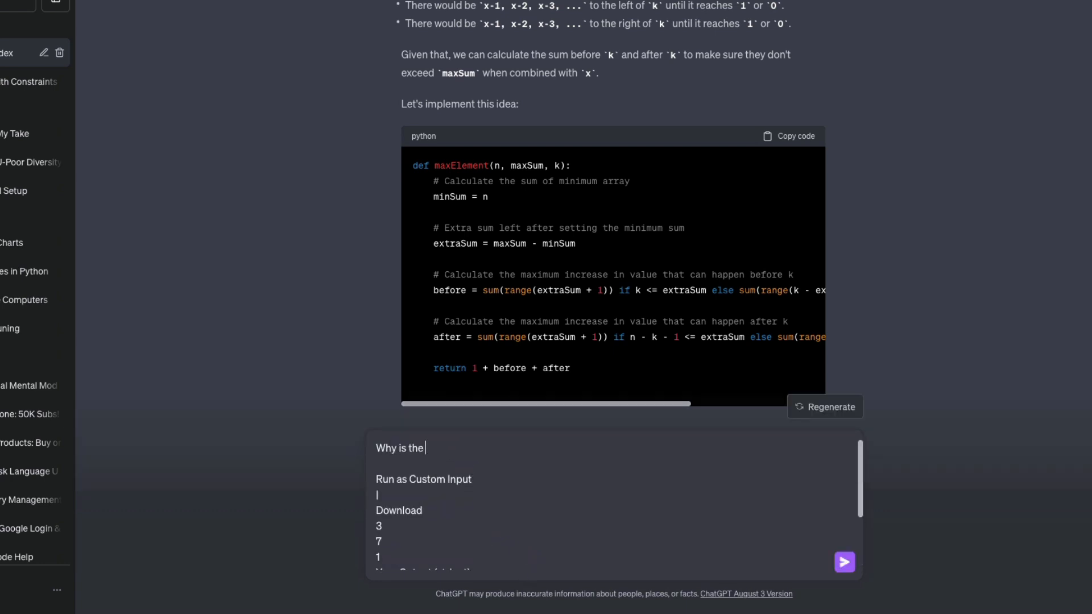
pyautogui.write('output 23')
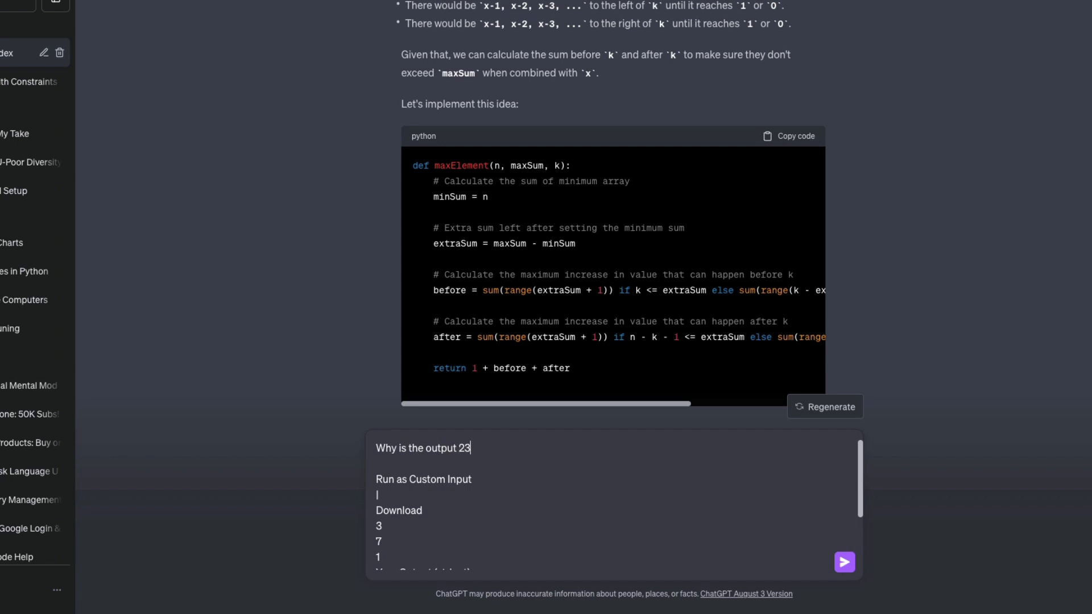
pyautogui.write('1 for this inp')
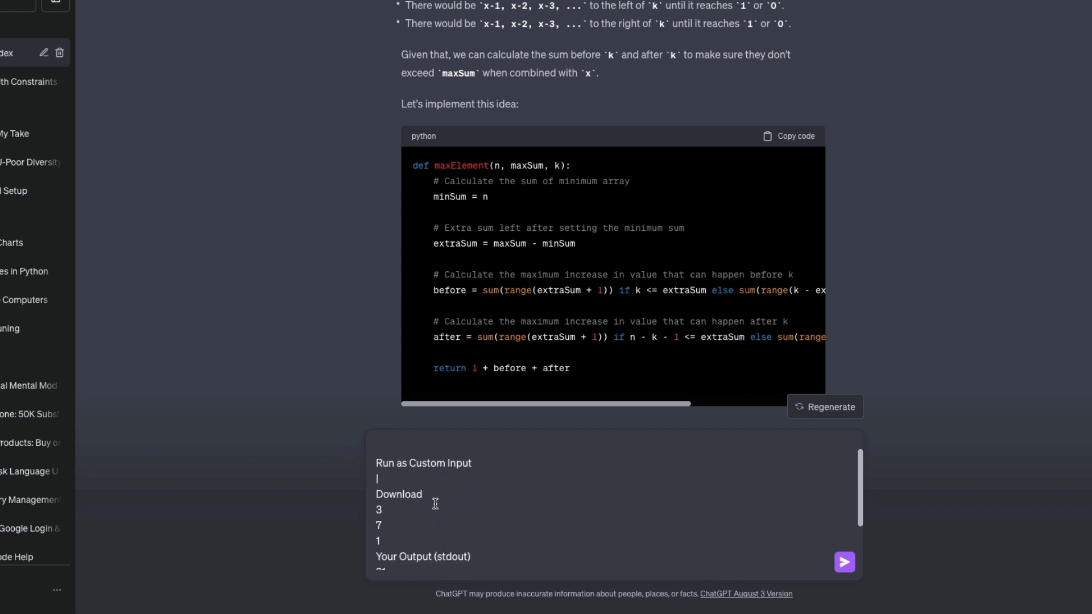
pyautogui.scroll(-3)
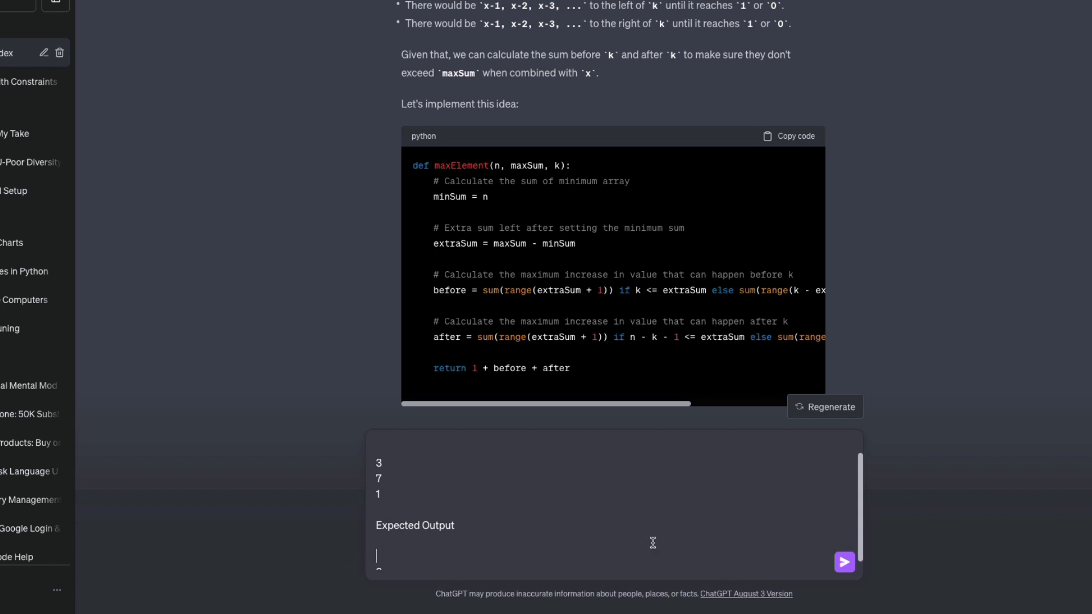
pyautogui.click(844, 562)
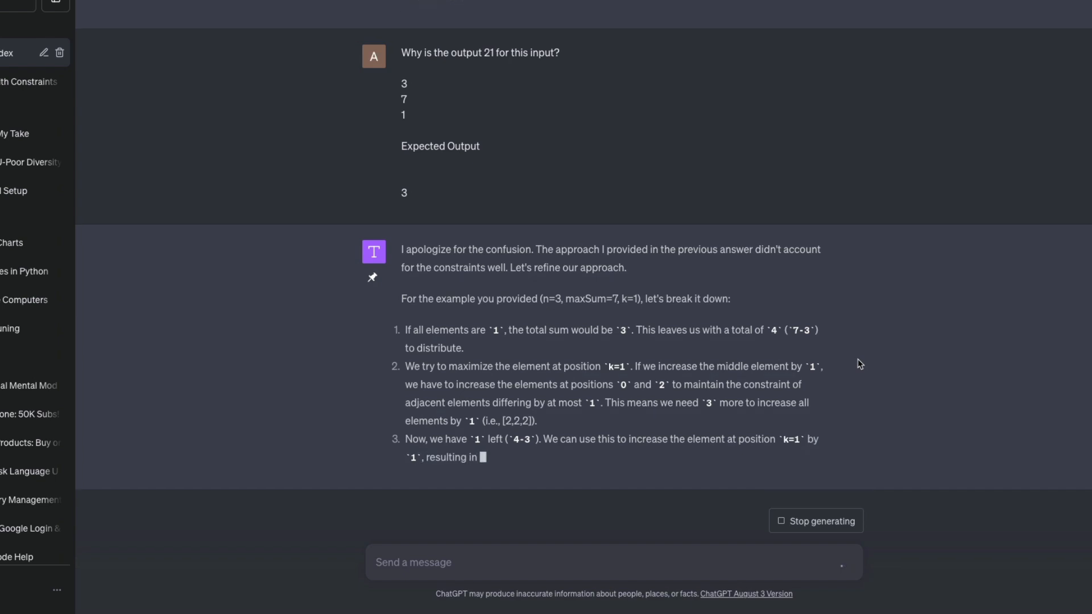
pyautogui.scroll(-3)
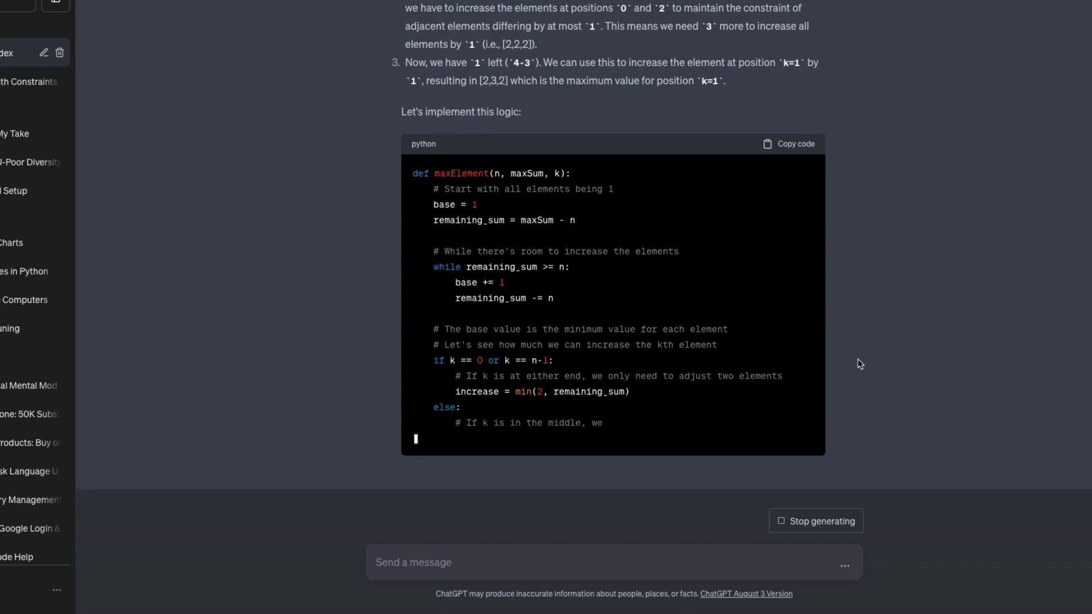
pyautogui.scroll(-3)
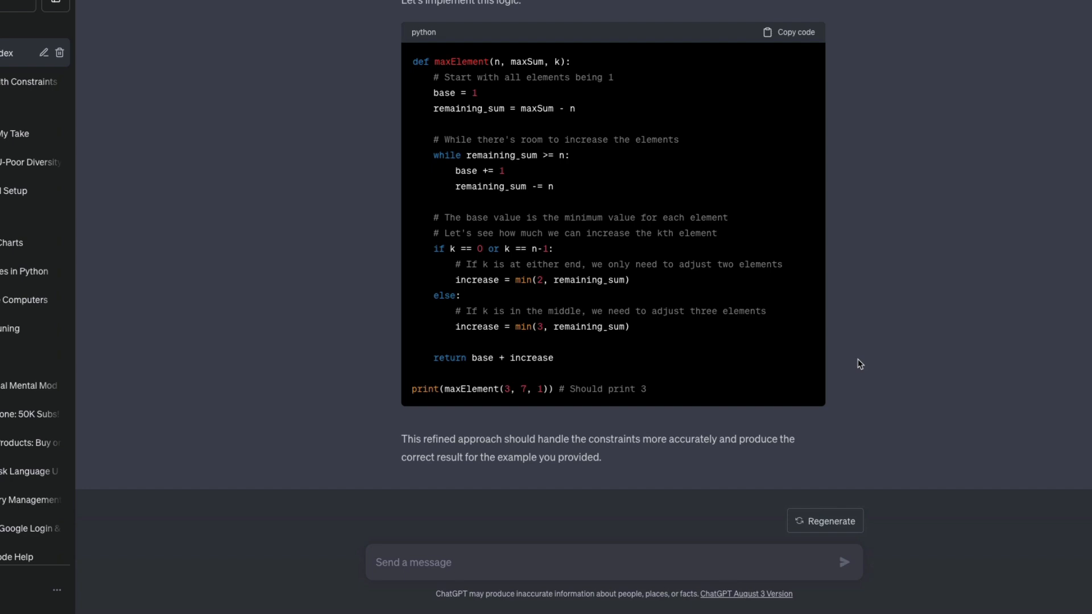
pyautogui.moveTo(860, 363)
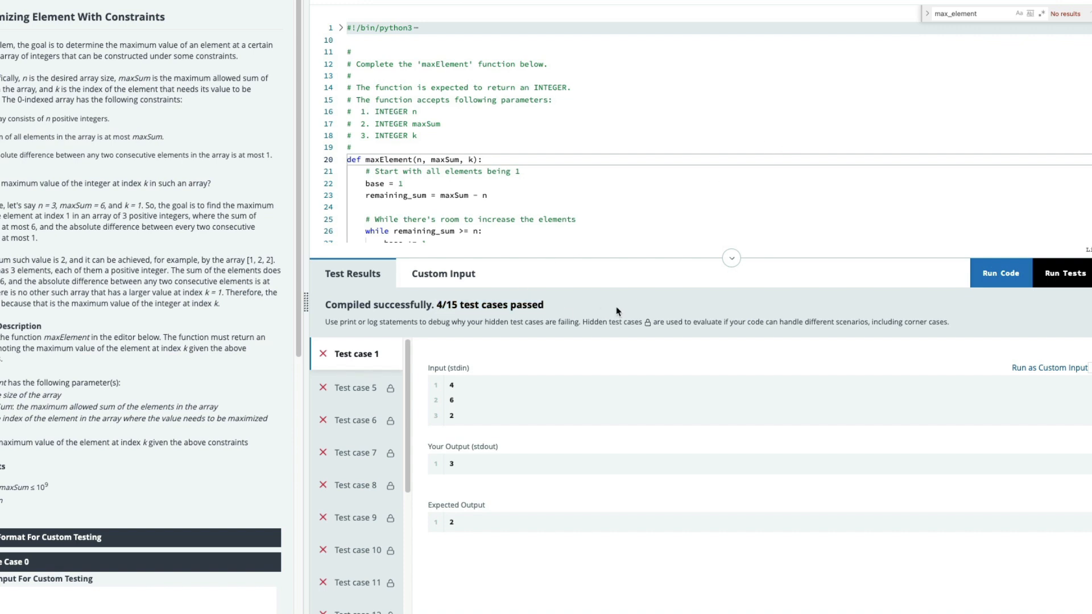
pyautogui.moveTo(459, 425)
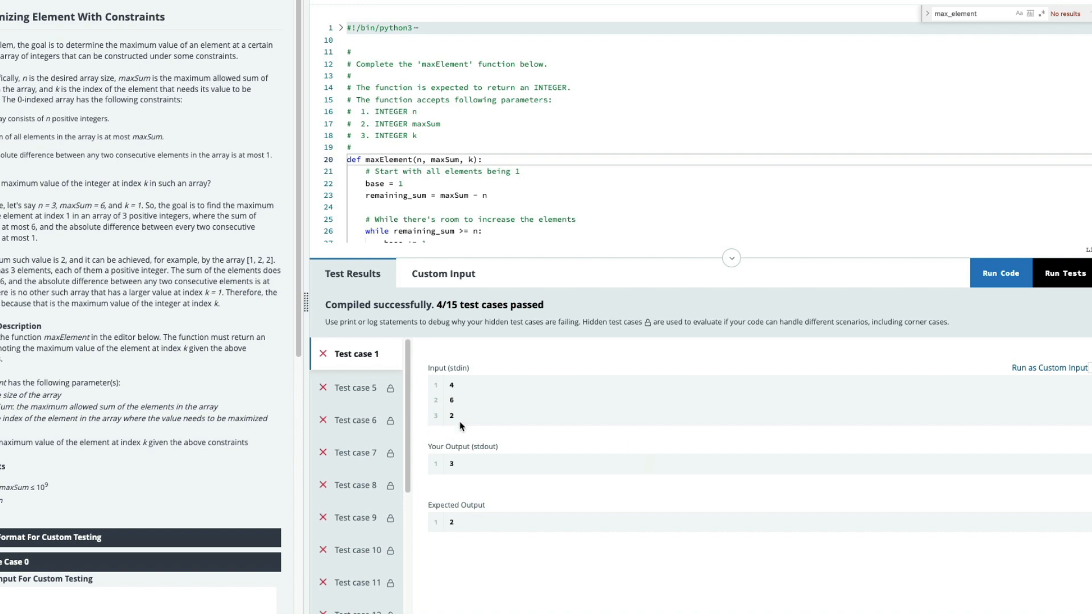
pyautogui.moveTo(446, 491)
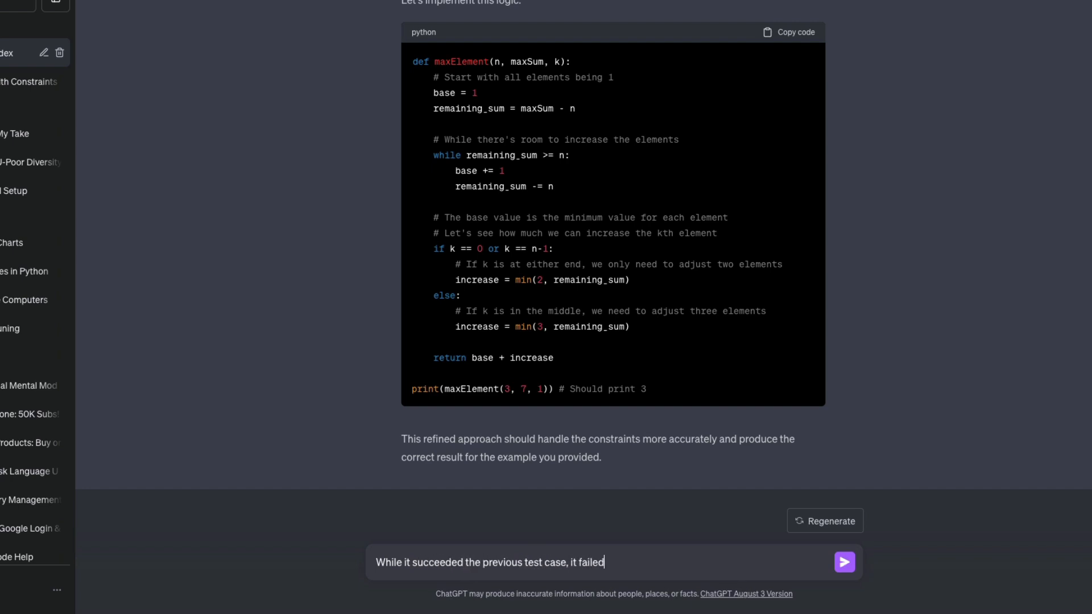
# - Report that input 4, 6, 2 should return 2, asking ChatGPT to keep the earlier case working
pyautogui.write('in a new test case')
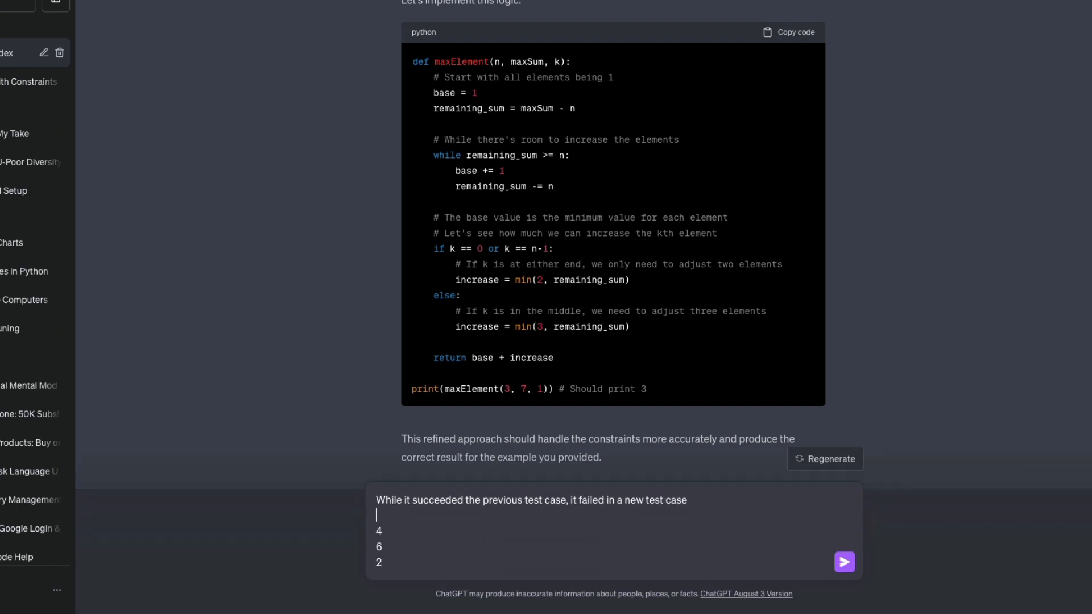
pyautogui.write('For this input, we got an output of 3. While the right output should')
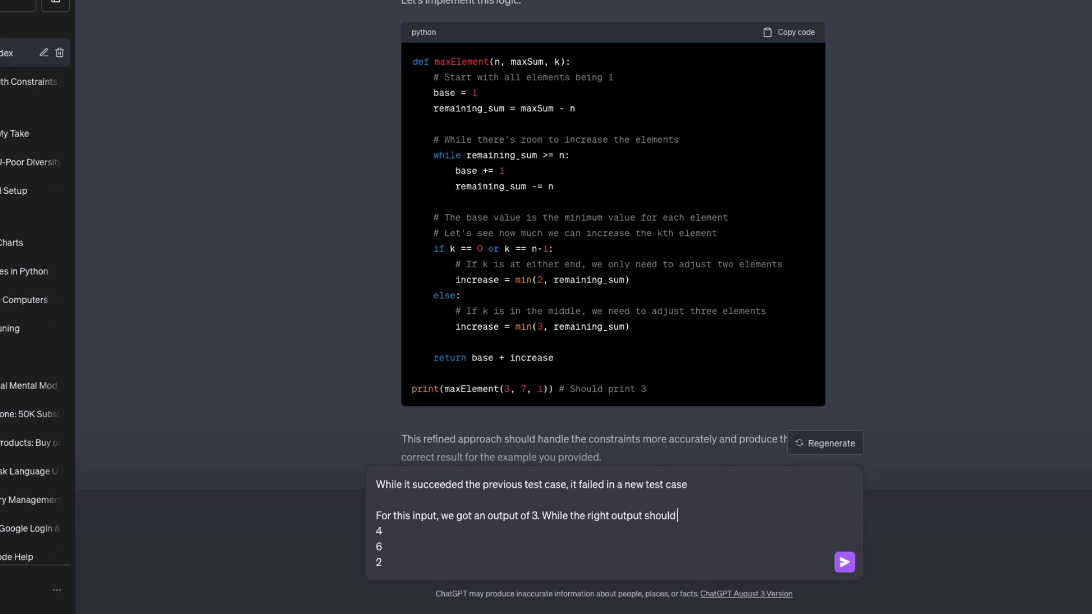
pyautogui.write('be 2')
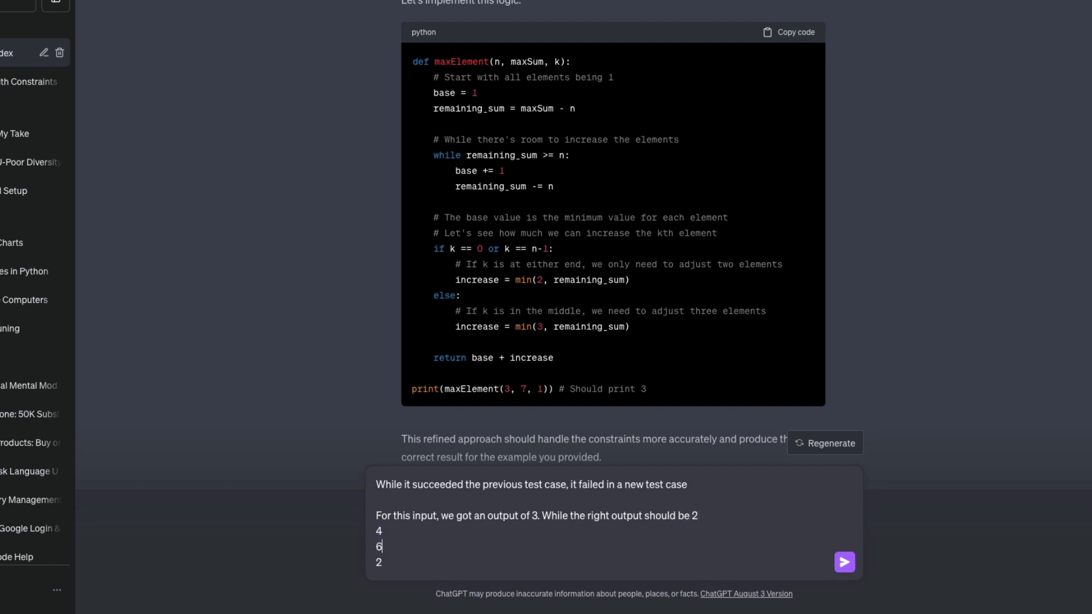
pyautogui.write('PLease solve this, a')
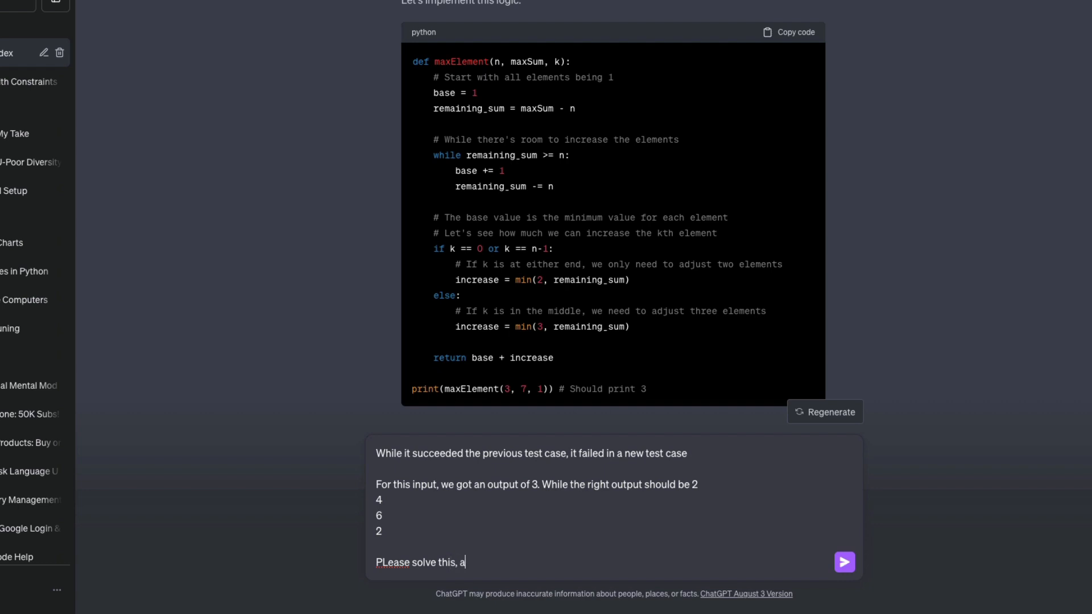
pyautogui.write('lso make sure the previous test case is intact and')
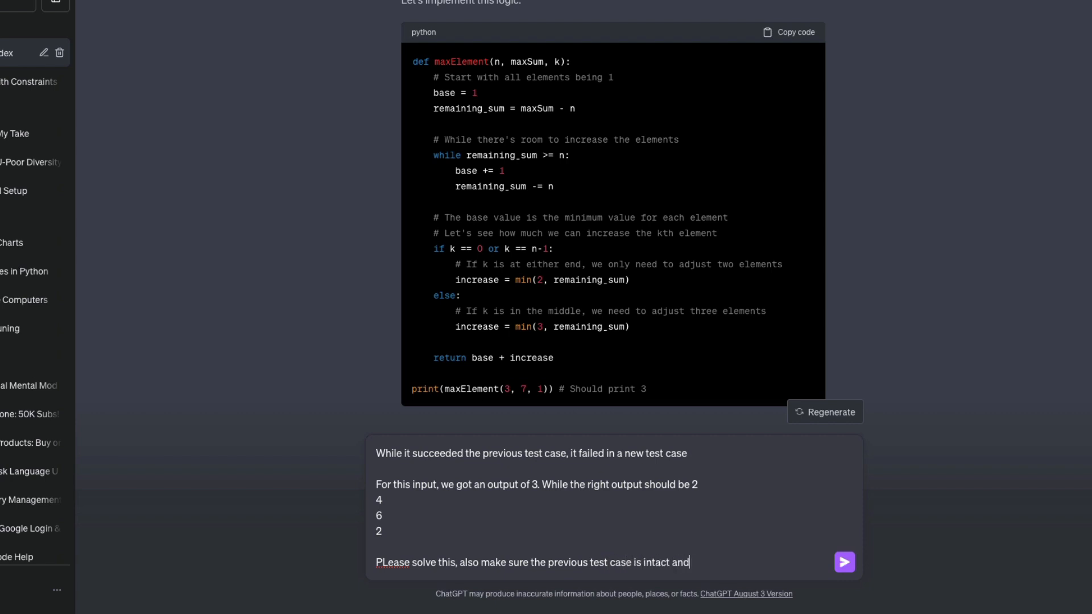
pyautogui.click(845, 562)
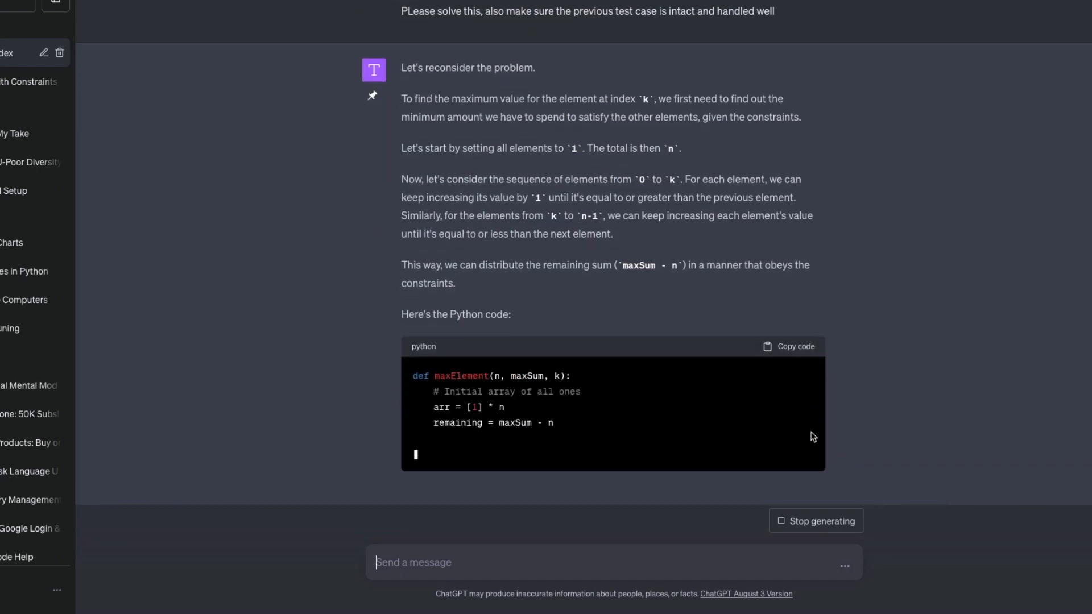
pyautogui.scroll(-3)
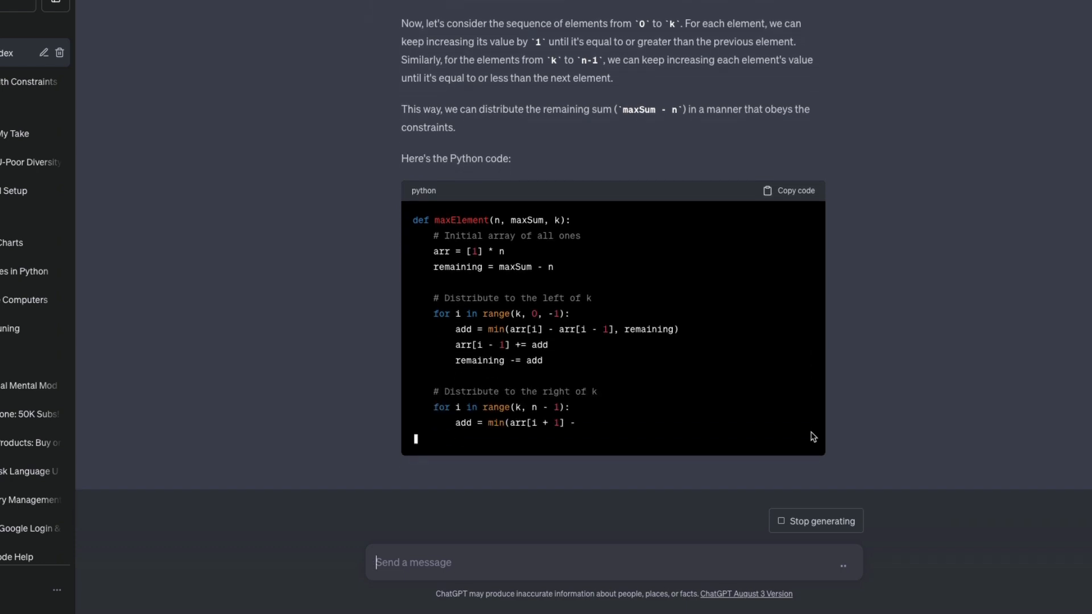
pyautogui.scroll(-3)
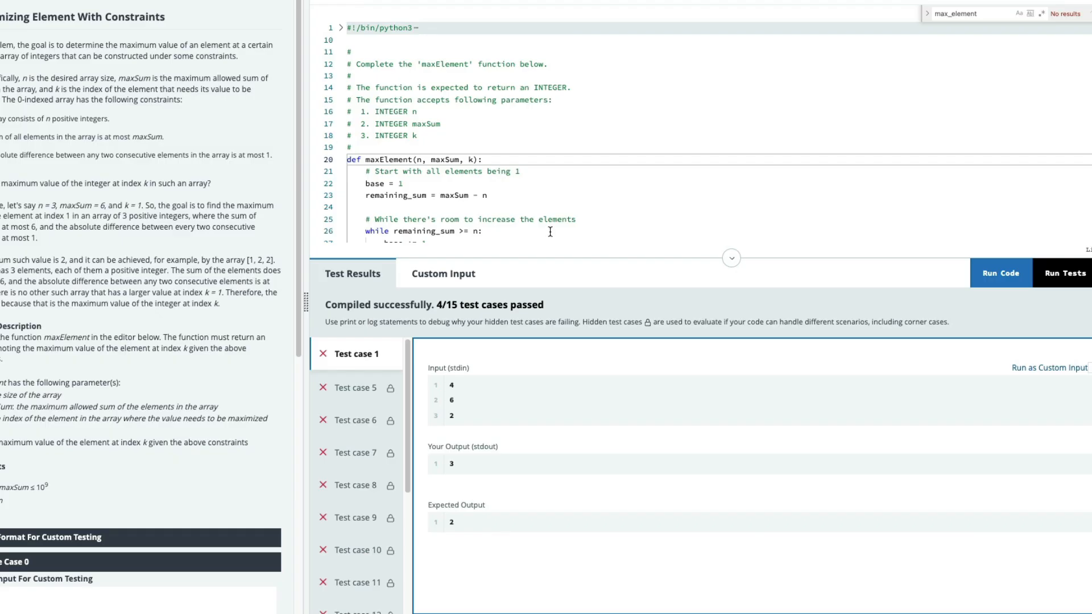
# - Put ChatGPT's array-based maxElement, which distributes the sum around k, into the HackerRank editor
pyautogui.scroll(-3)
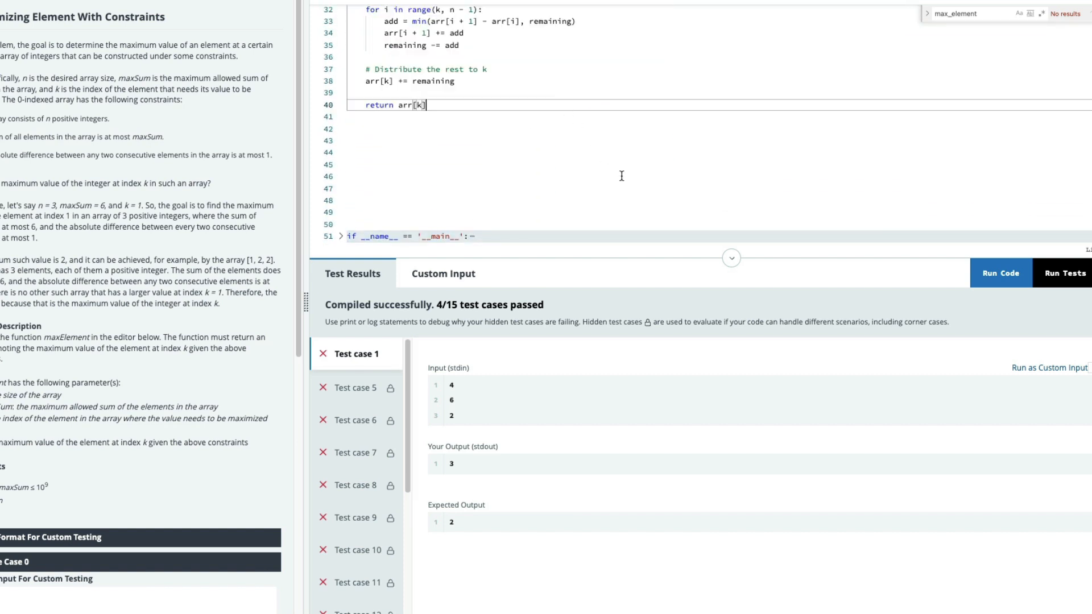
pyautogui.click(1063, 272)
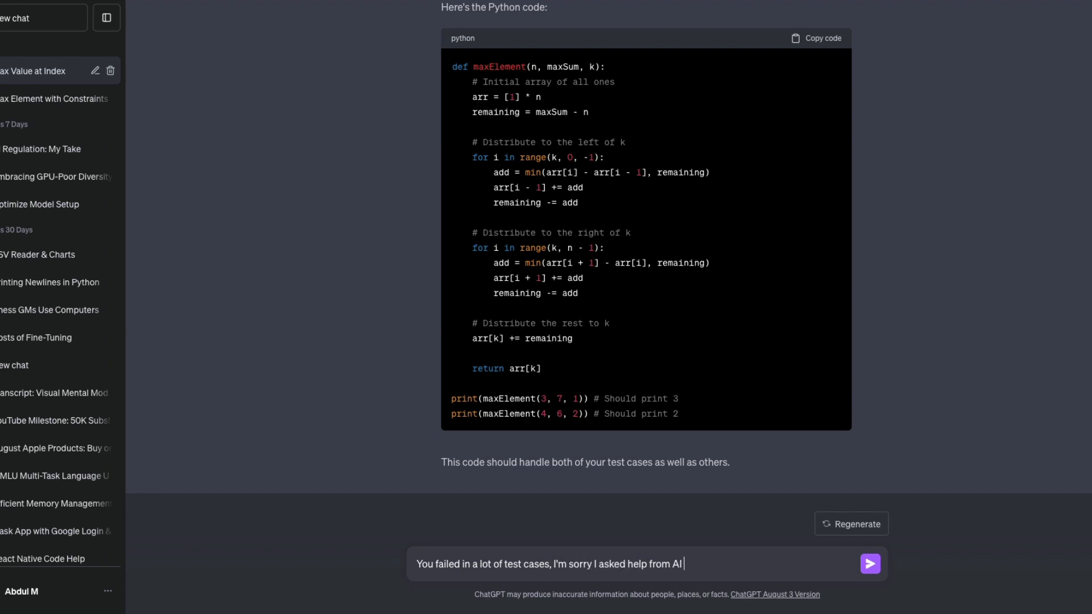
# - Send ChatGPT a goodbye saying its code failed many tests, then highlight the error reply
pyautogui.click(869, 563)
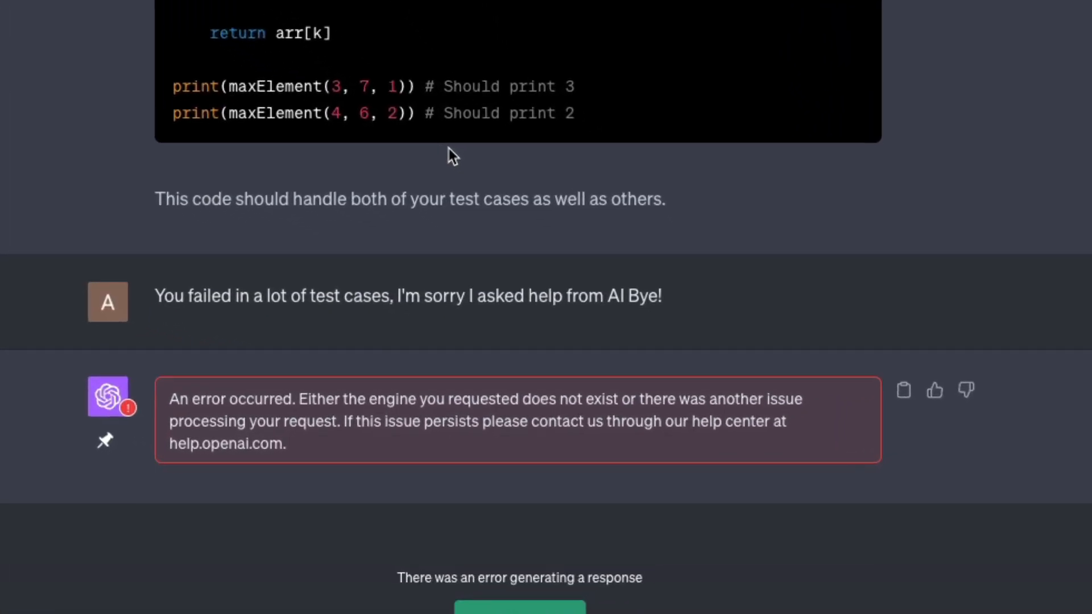
pyautogui.moveTo(171, 400); pyautogui.dragTo(286, 444)
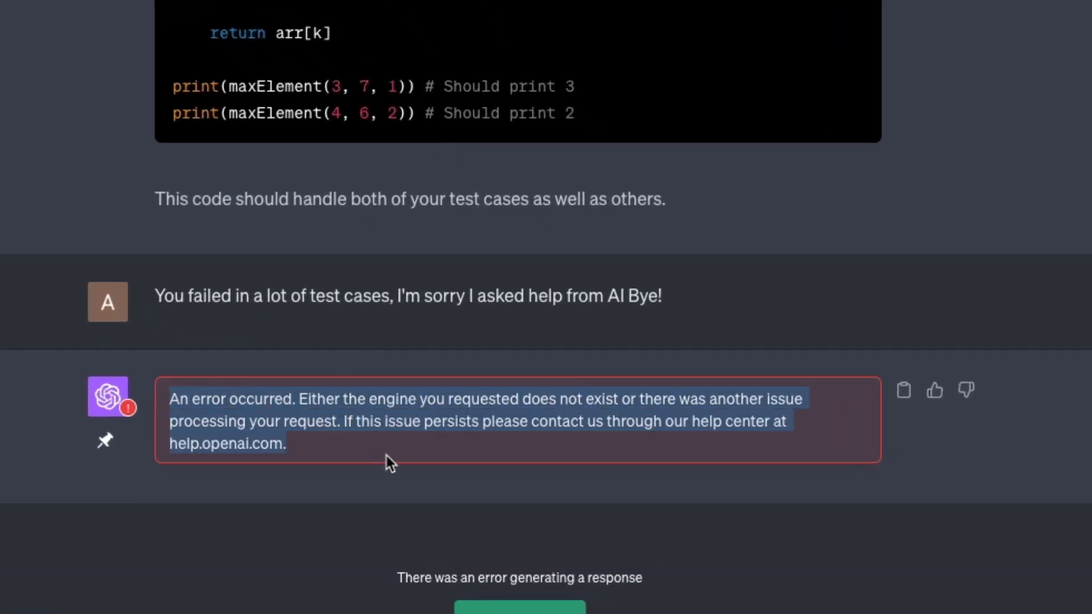